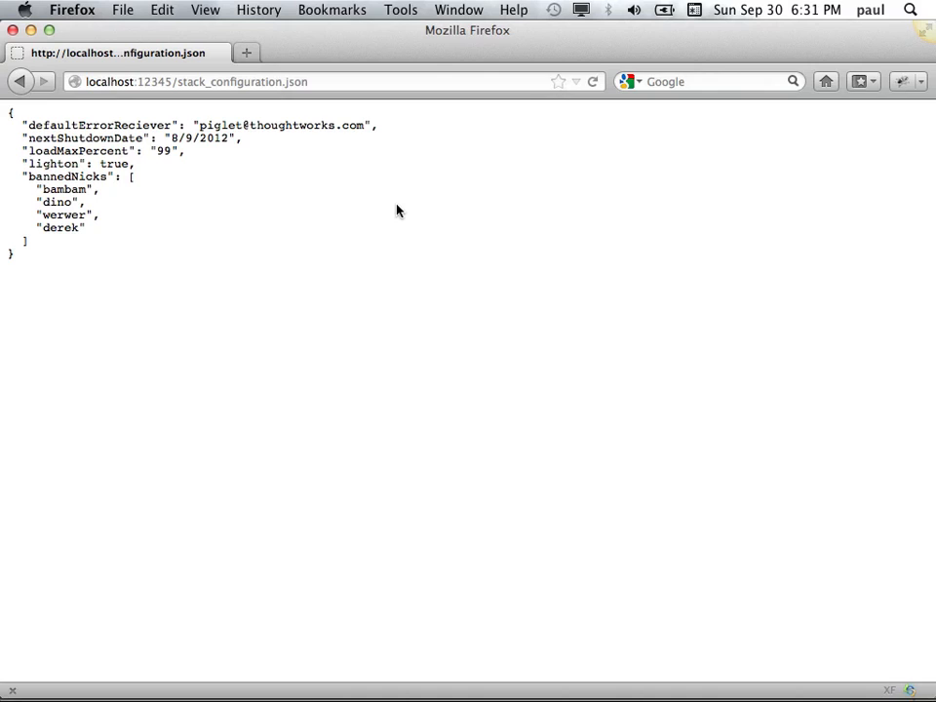
mouse_move(196, 96)
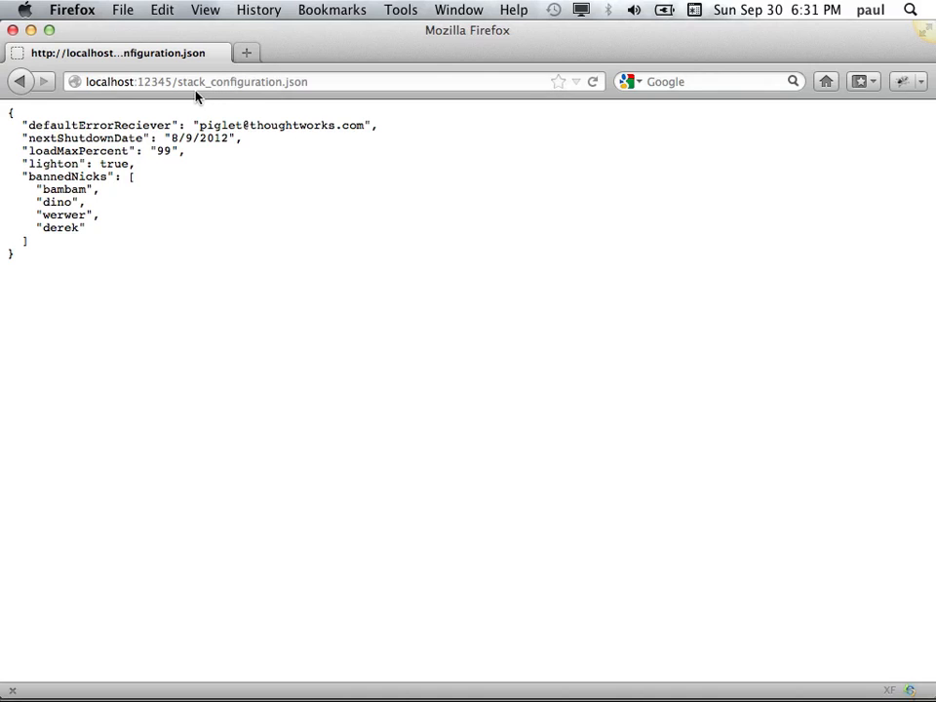
mouse_move(117, 125)
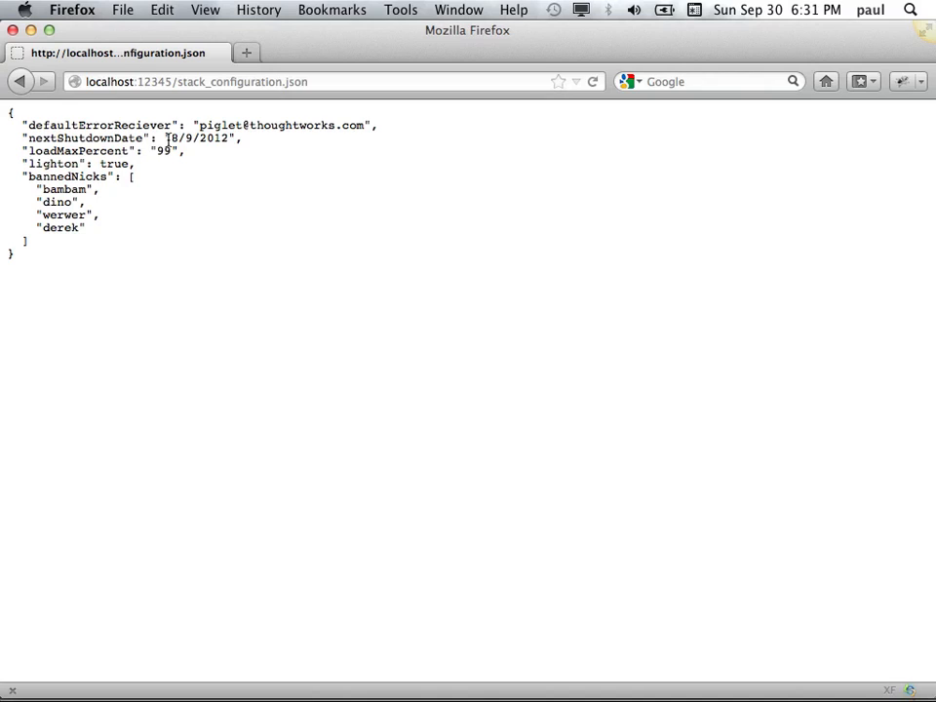
mouse_move(160, 174)
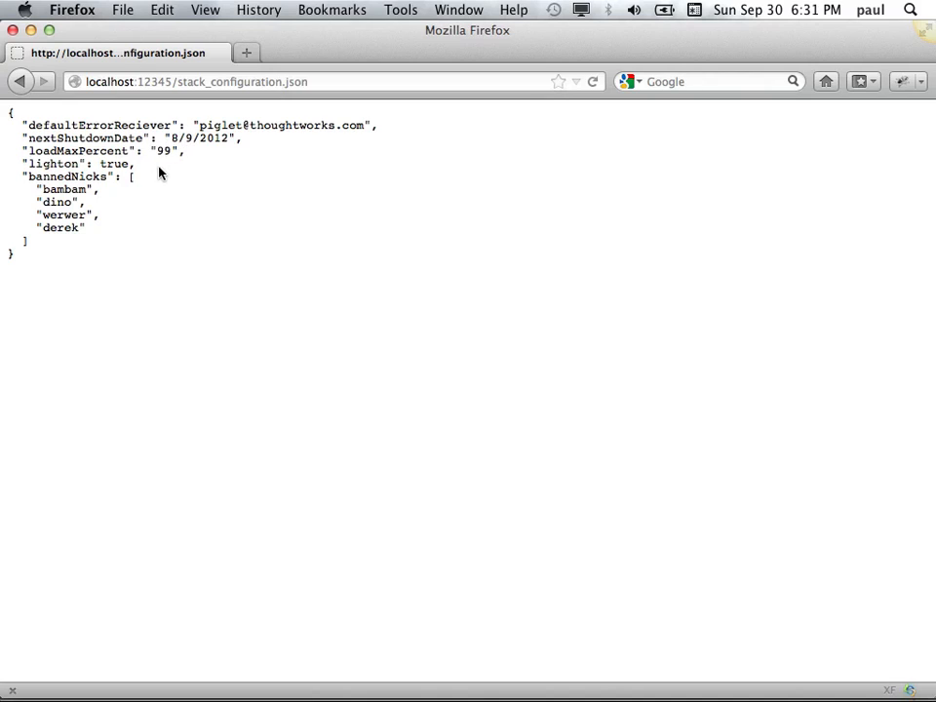
mouse_move(19, 179)
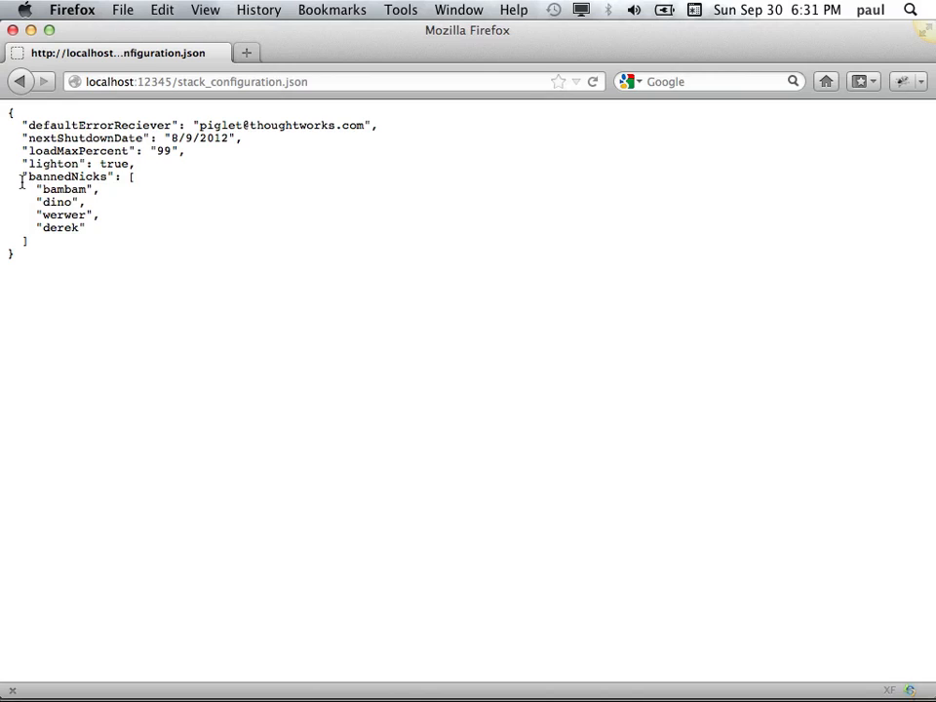
mouse_move(20, 82)
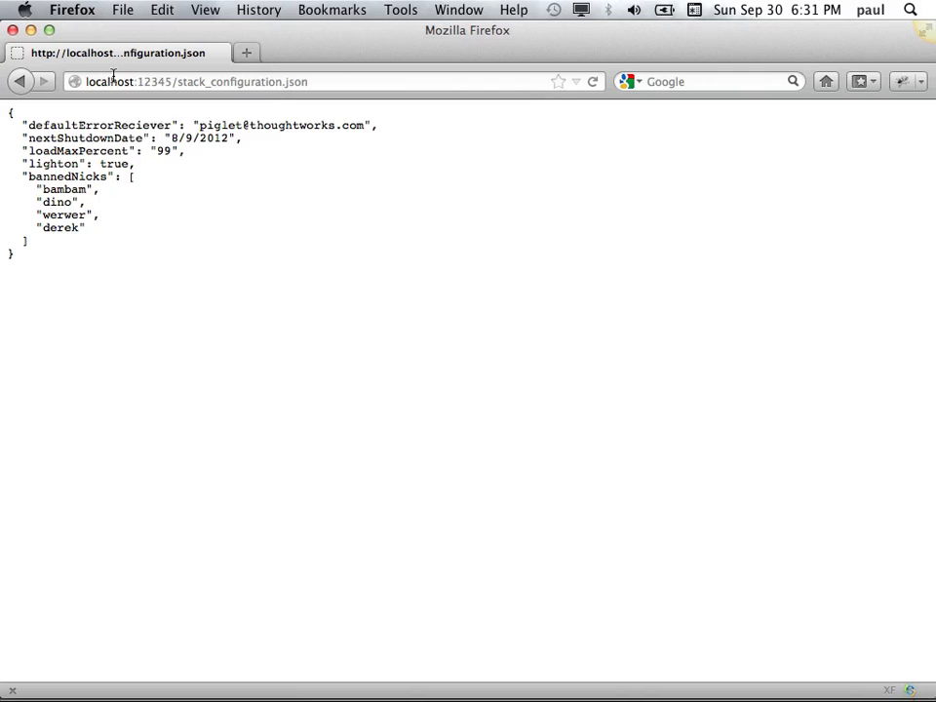
mouse_move(19, 82)
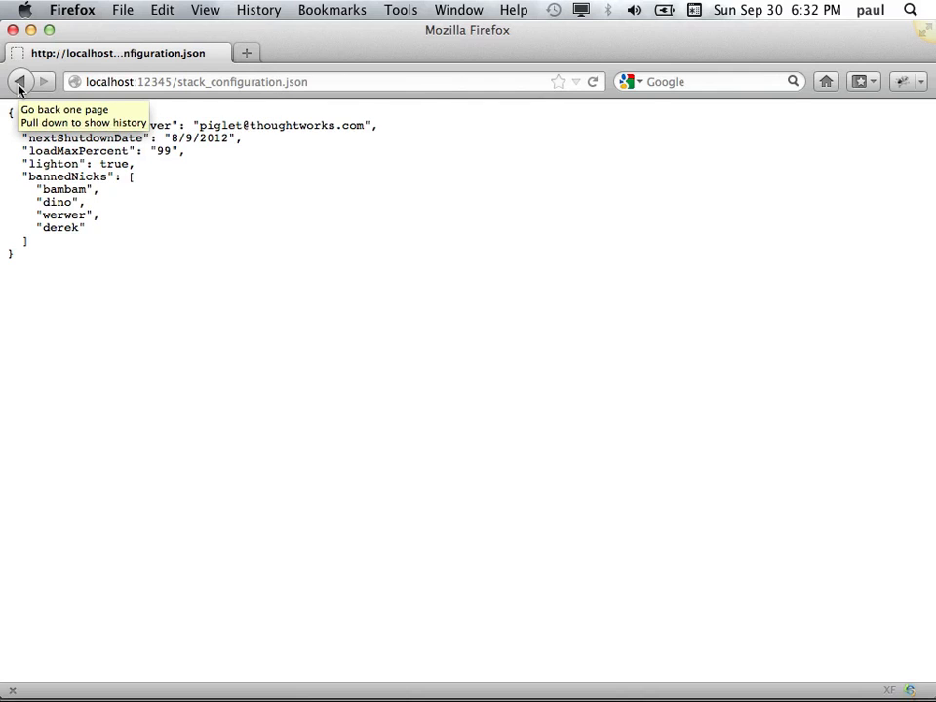
- Back on the form, add banned nick jjjj and change Max Load Percentage from 99 to 66
left_click(19, 82)
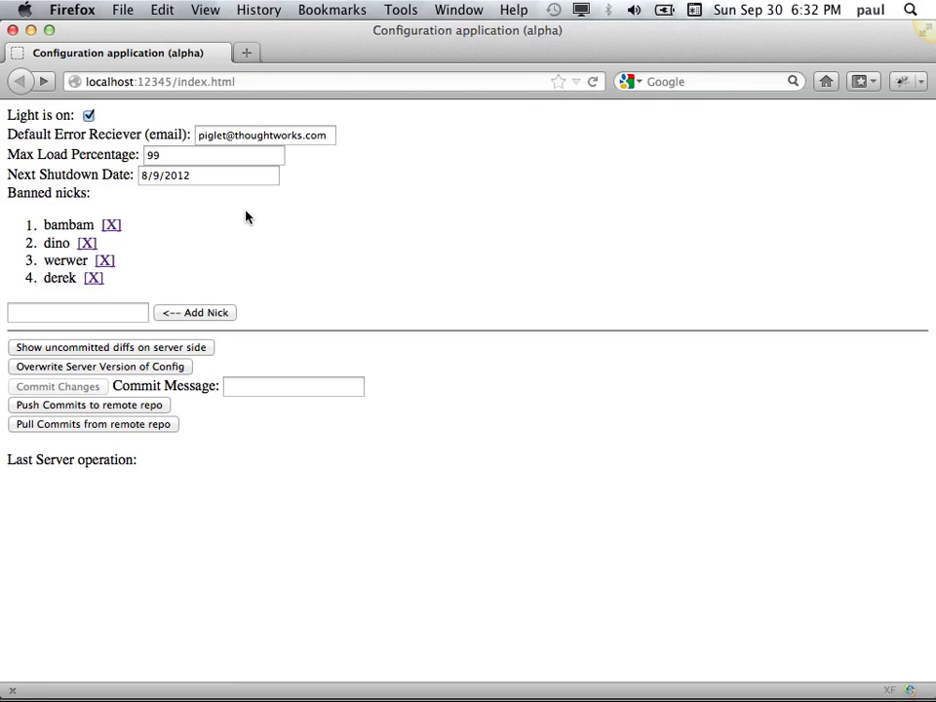
mouse_move(215, 211)
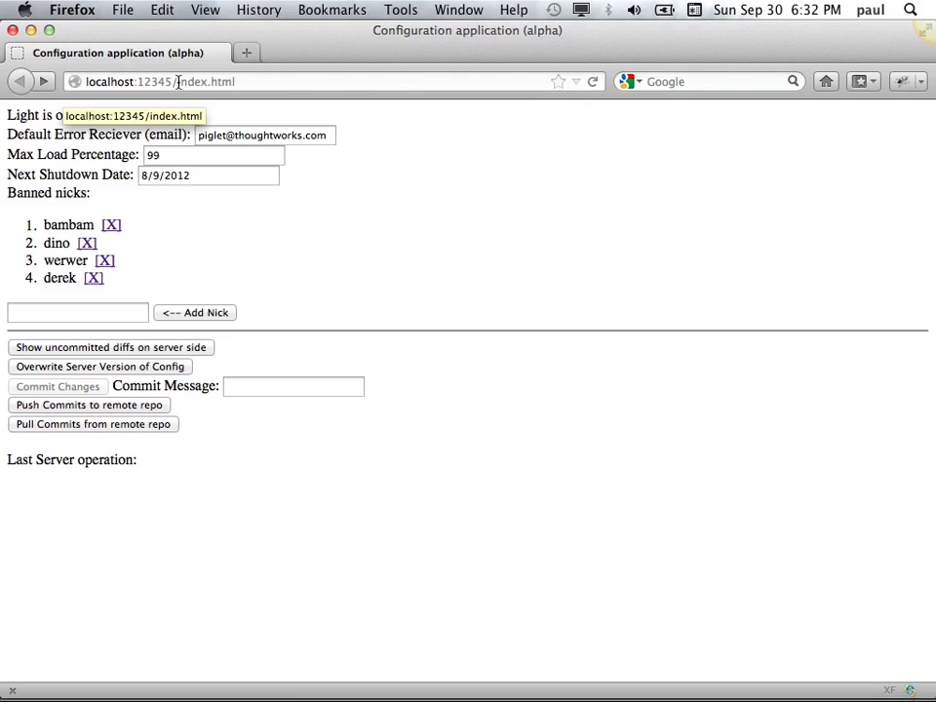
left_click(90, 115)
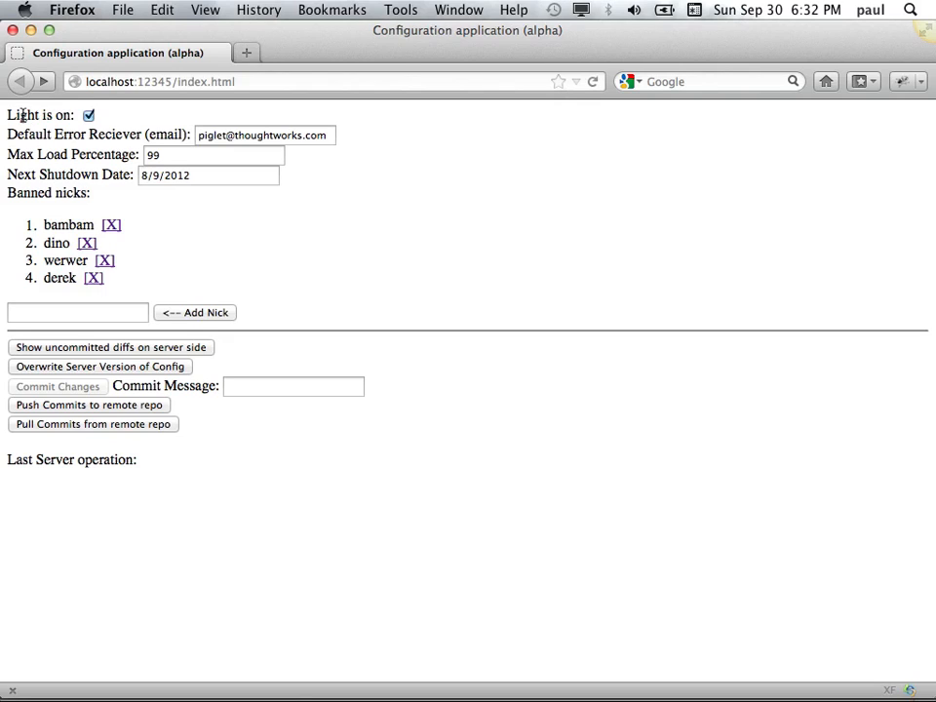
left_click(78, 312)
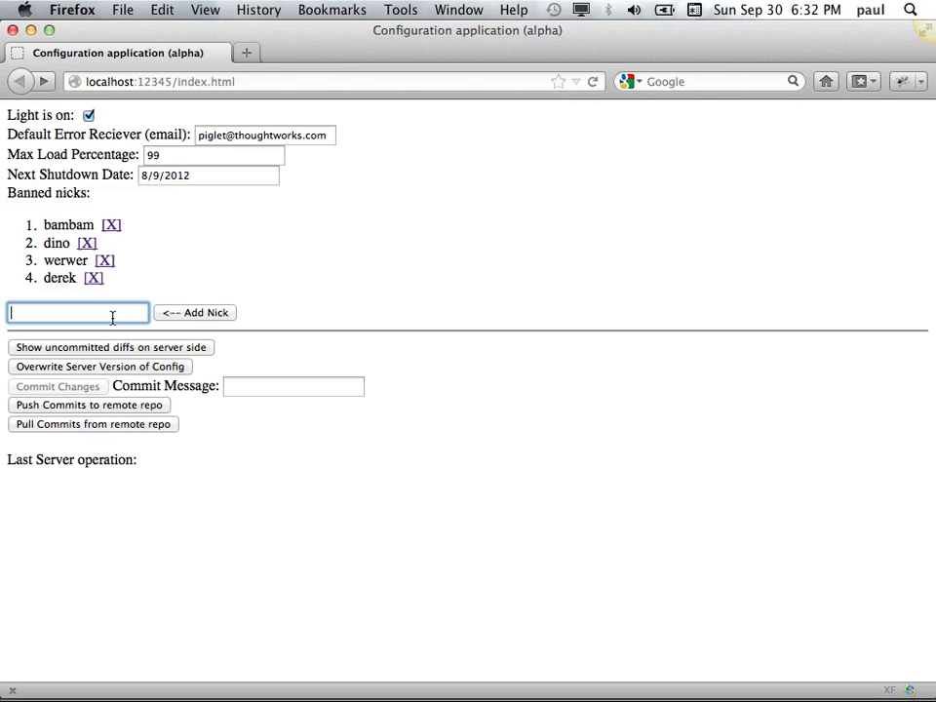
type("jjjj")
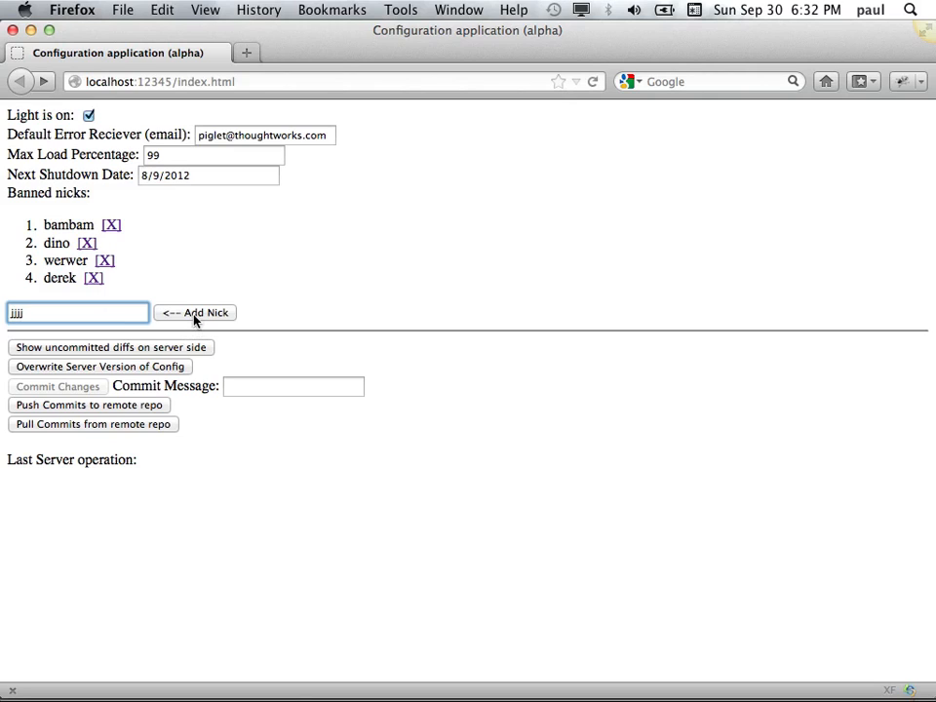
left_click(195, 312)
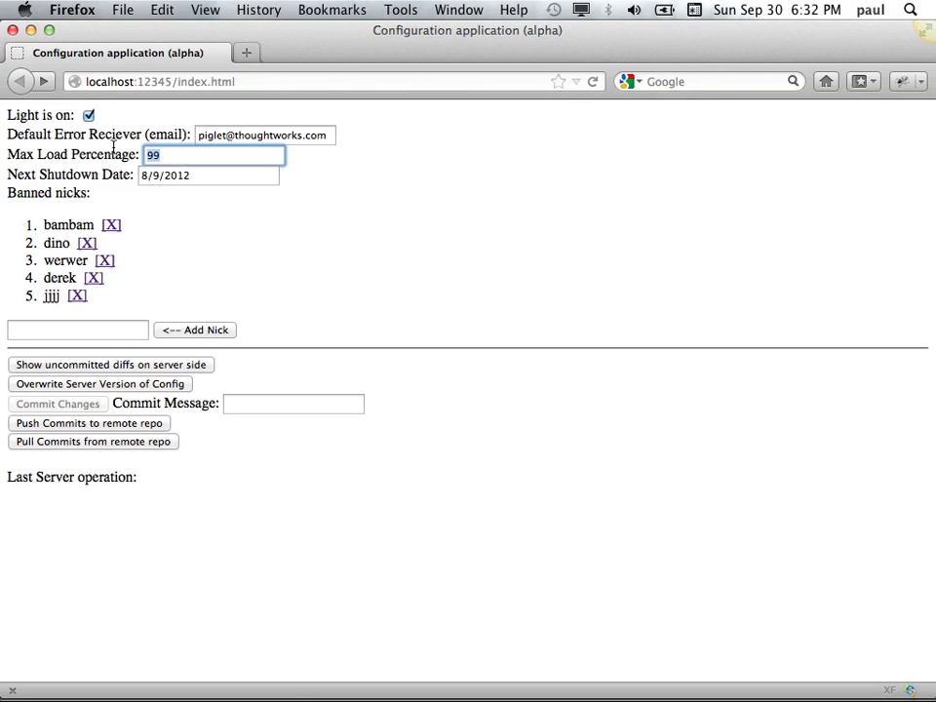
type("66")
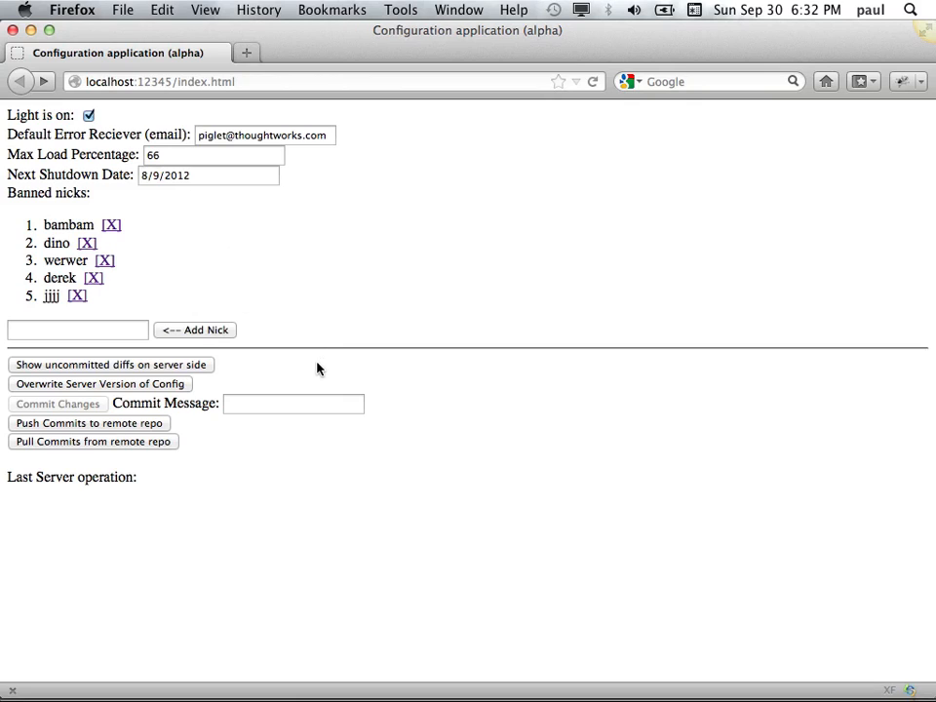
mouse_move(271, 281)
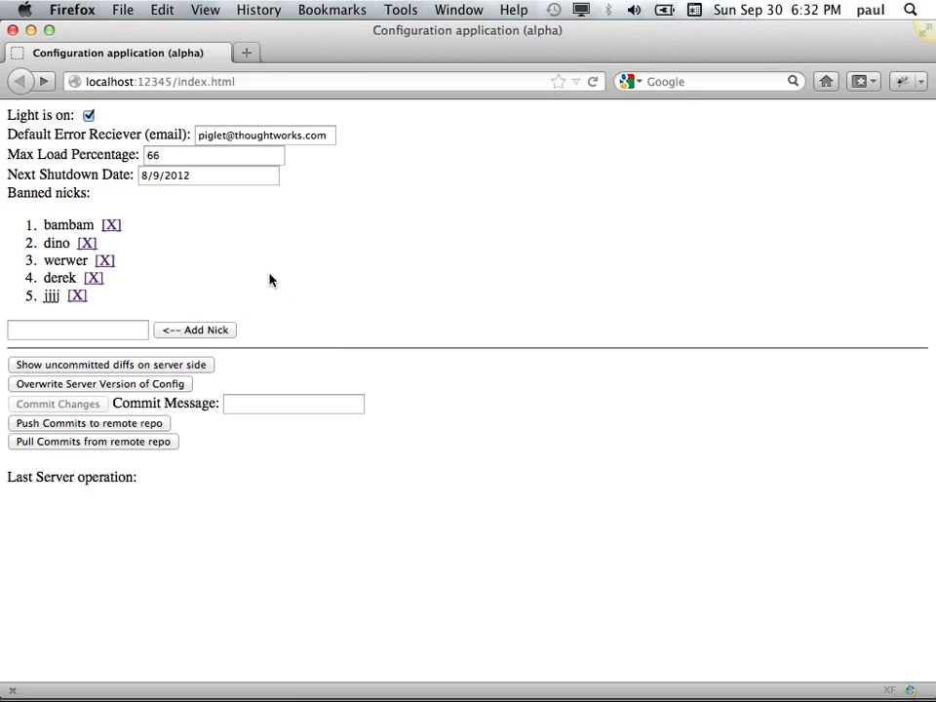
mouse_move(132, 370)
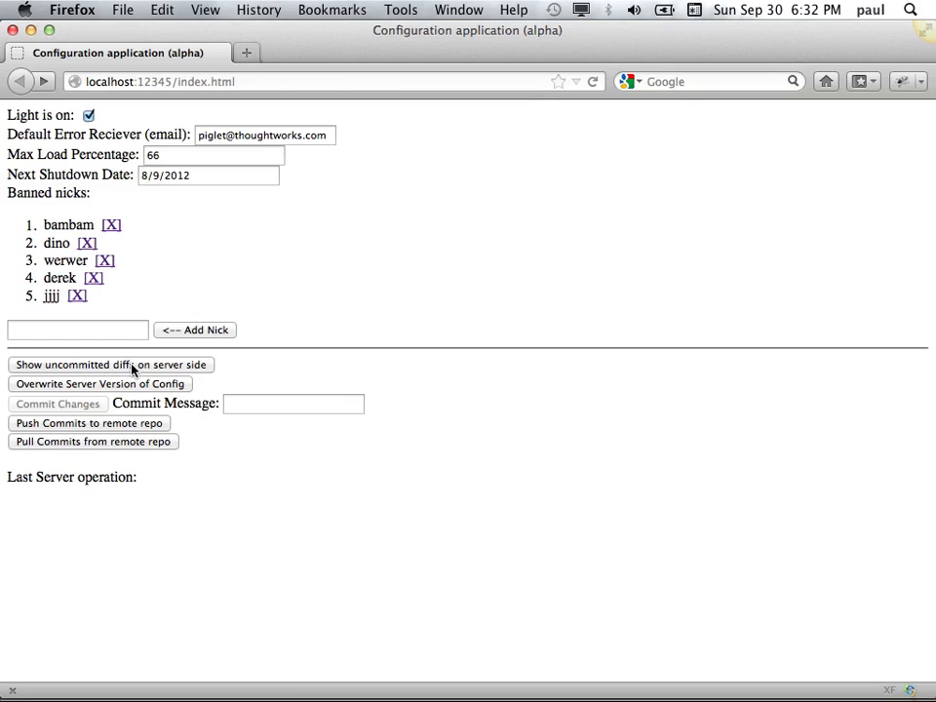
mouse_move(117, 474)
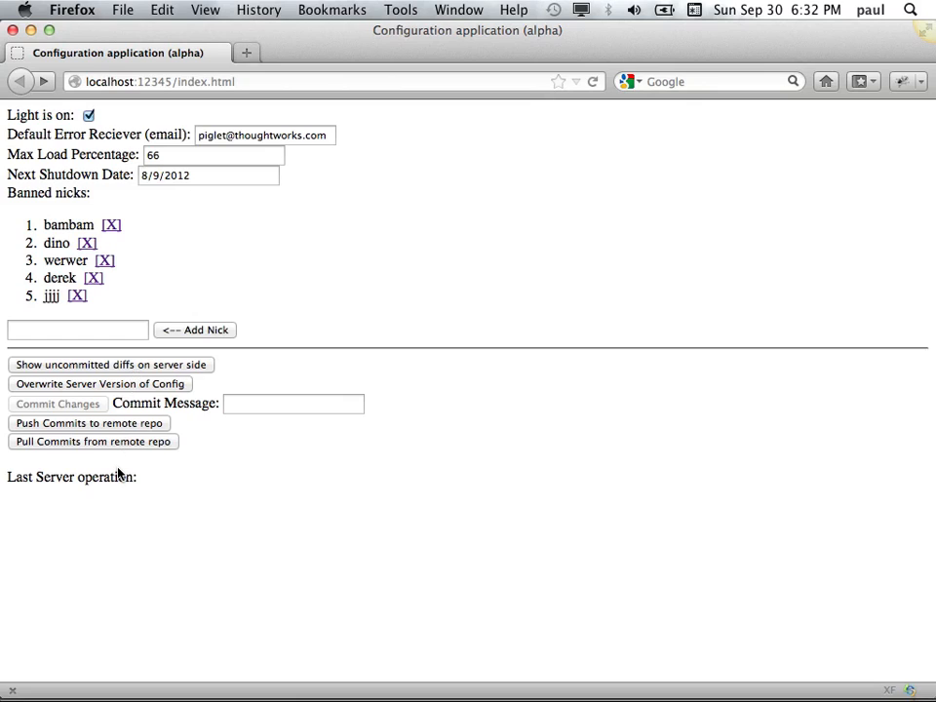
mouse_move(101, 199)
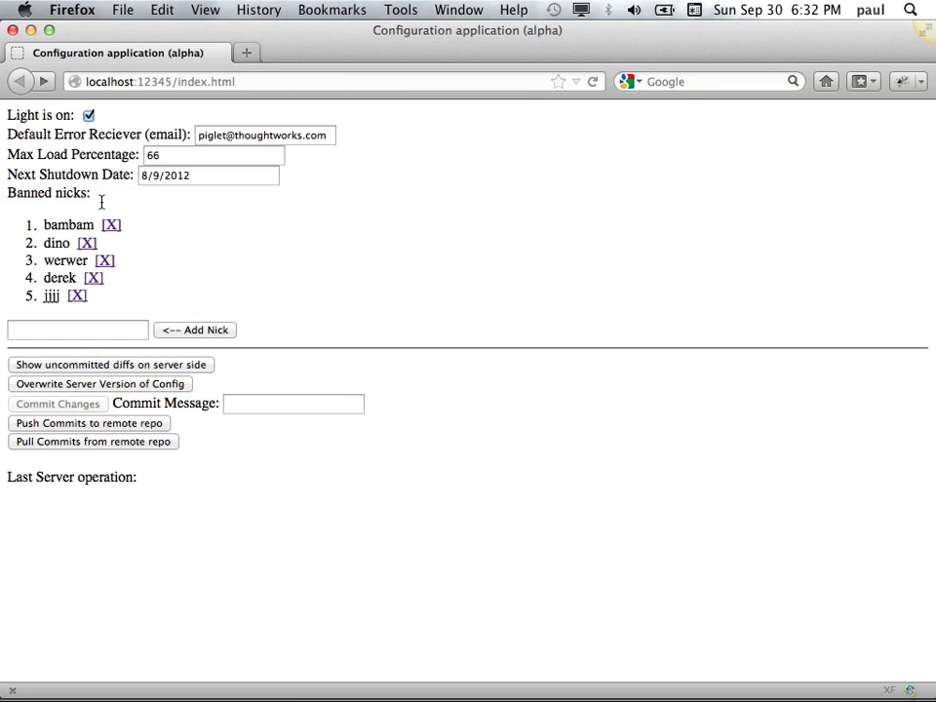
- Save the config to the server, review its diff, and commit it with message ffff (1 file changed)
left_click(97, 382)
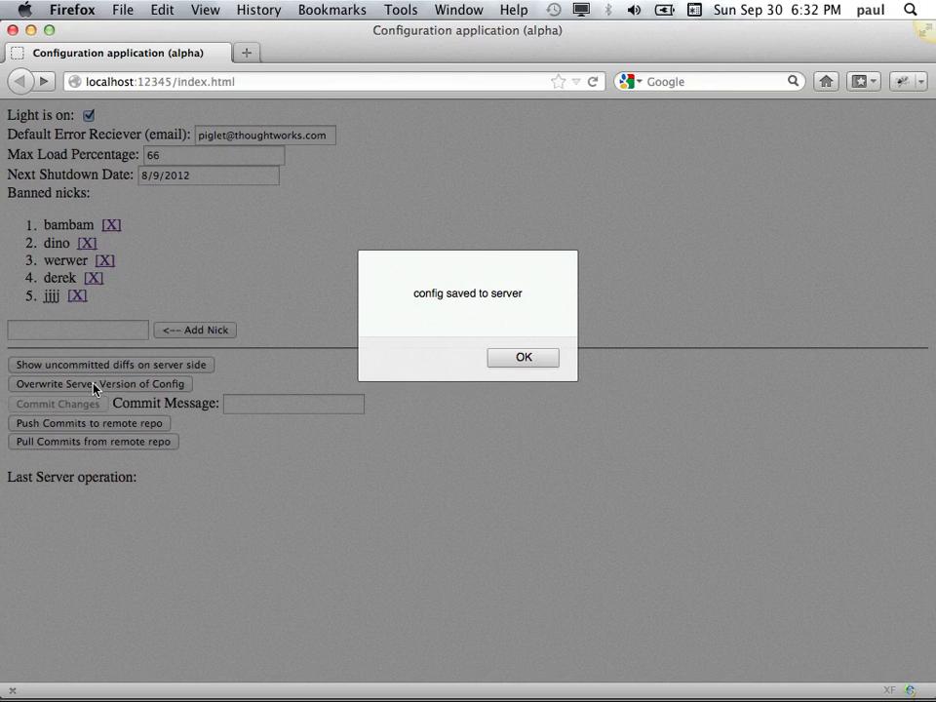
left_click(522, 355)
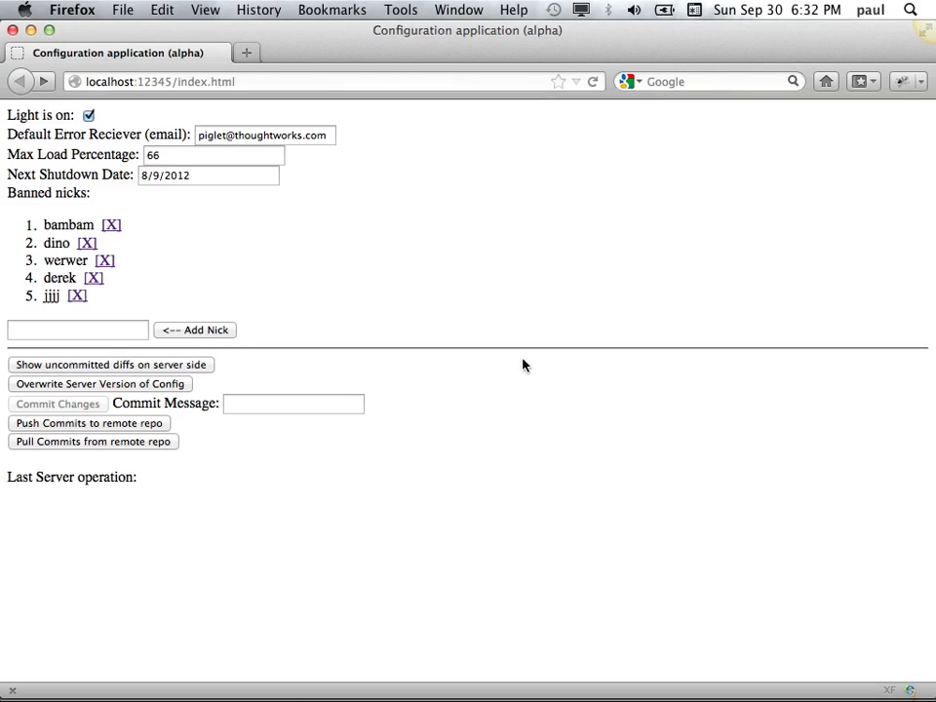
mouse_move(71, 374)
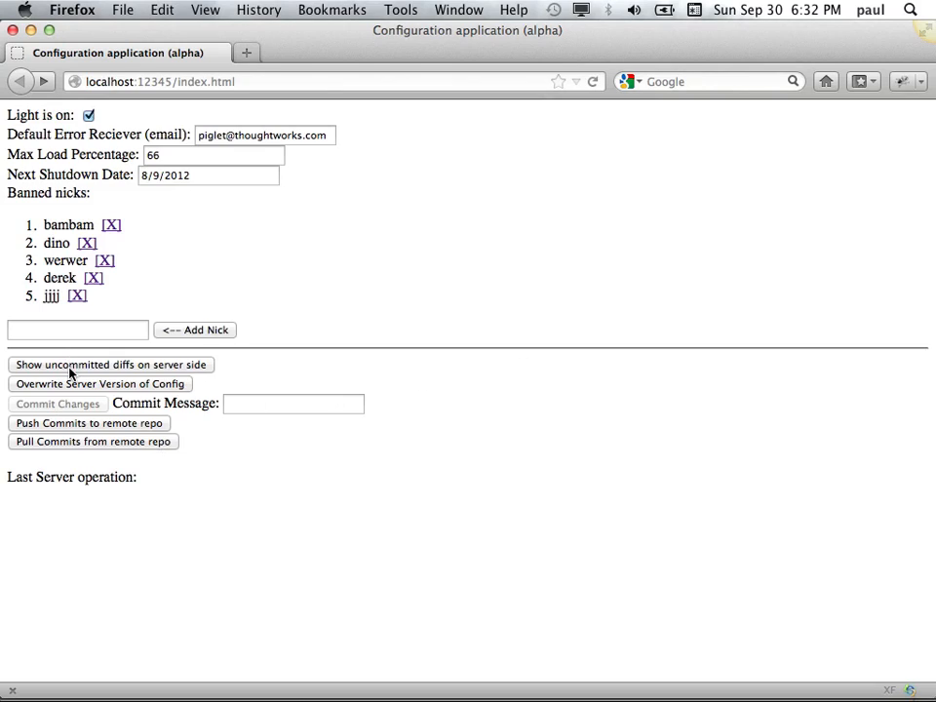
left_click(109, 364)
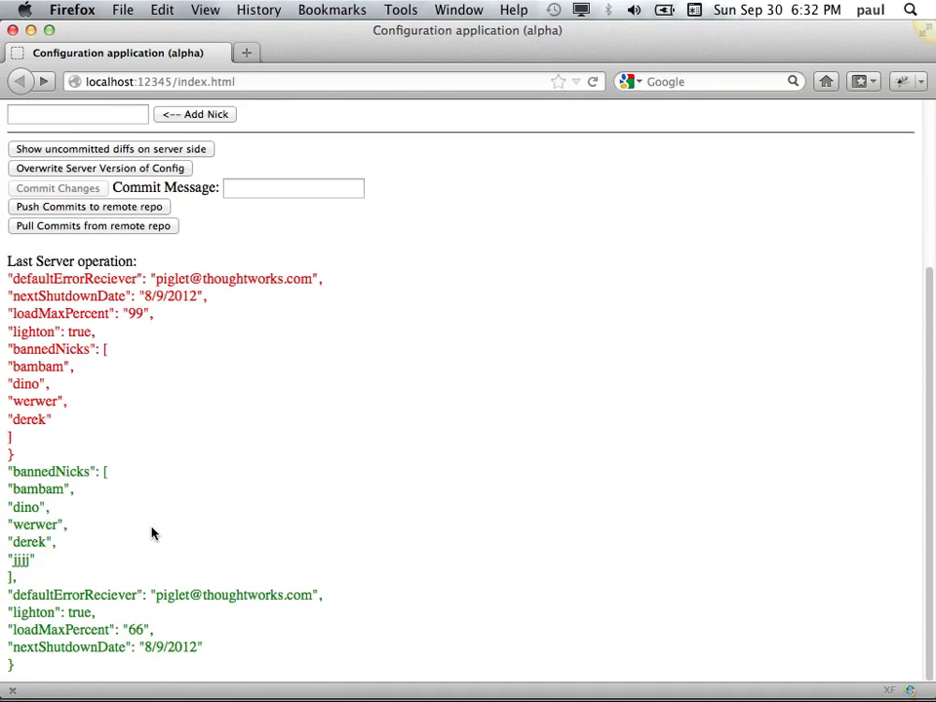
mouse_move(122, 542)
type("ffff")
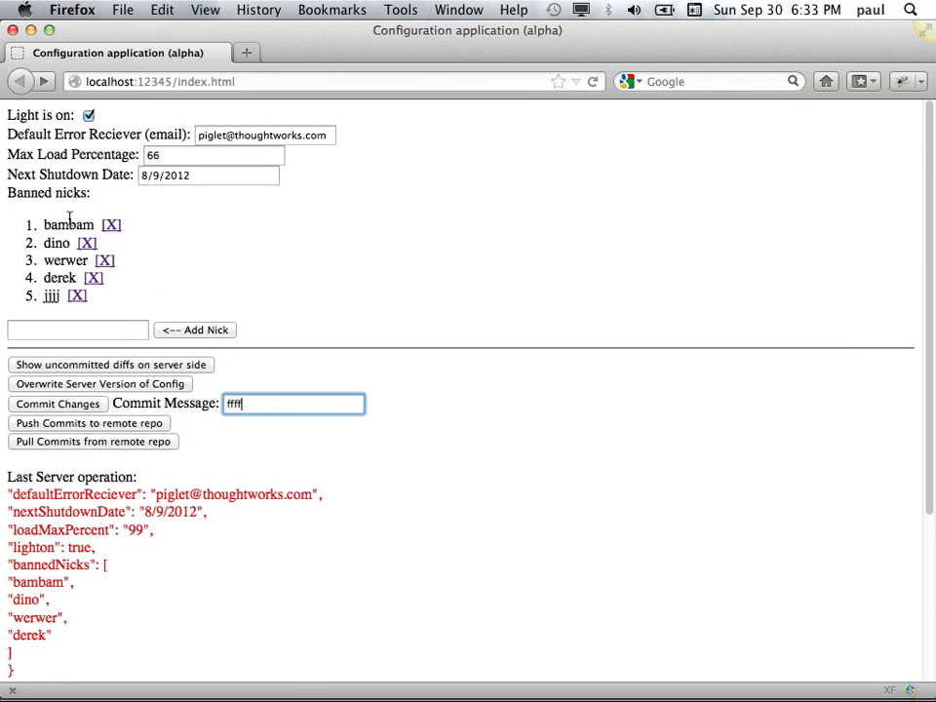
mouse_move(94, 413)
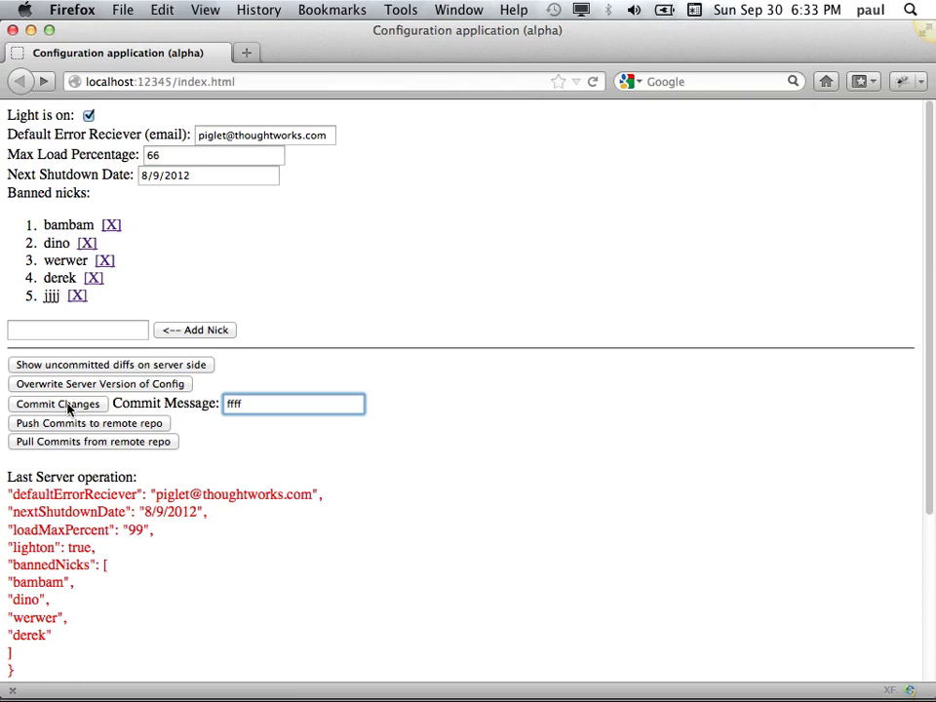
left_click(57, 404)
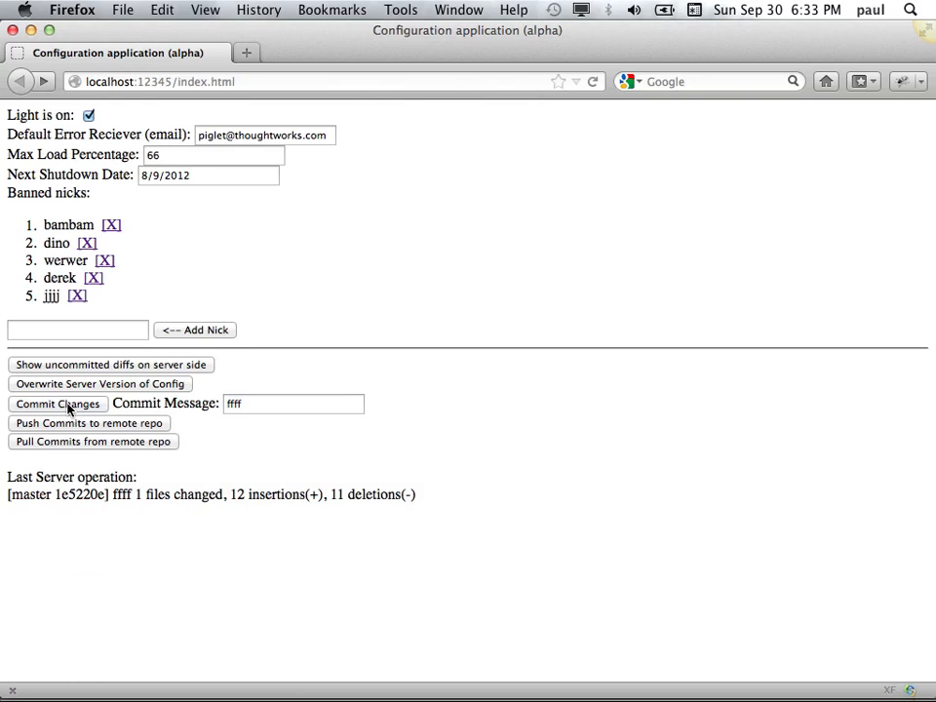
mouse_move(75, 436)
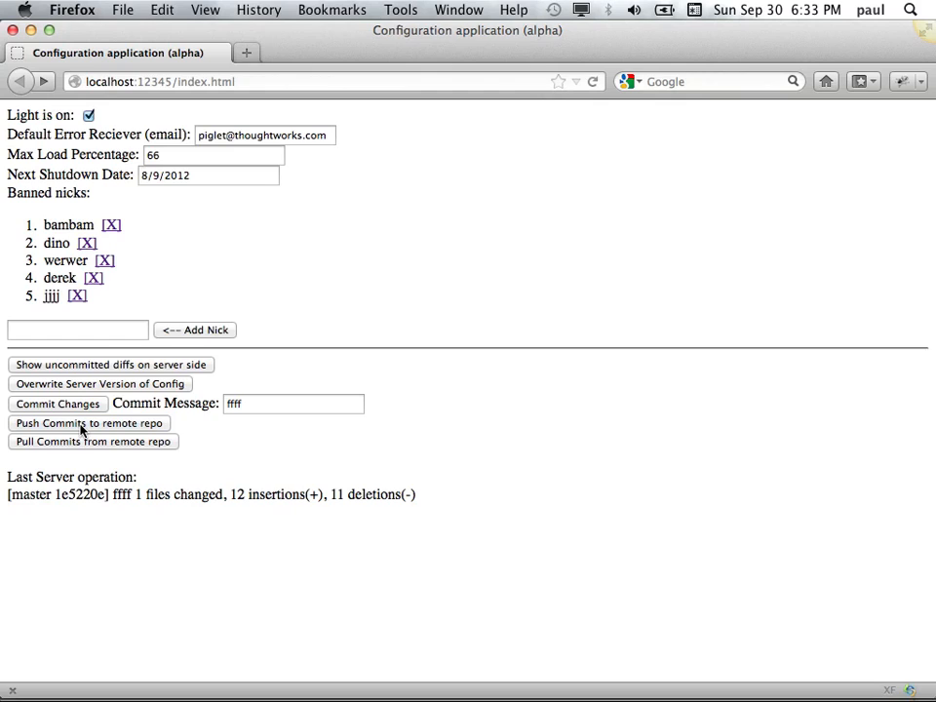
- Push the commit, view ffff commit 1e5220e and its stock_configuration.json diff on GitHub, then return to the config tab
left_click(89, 421)
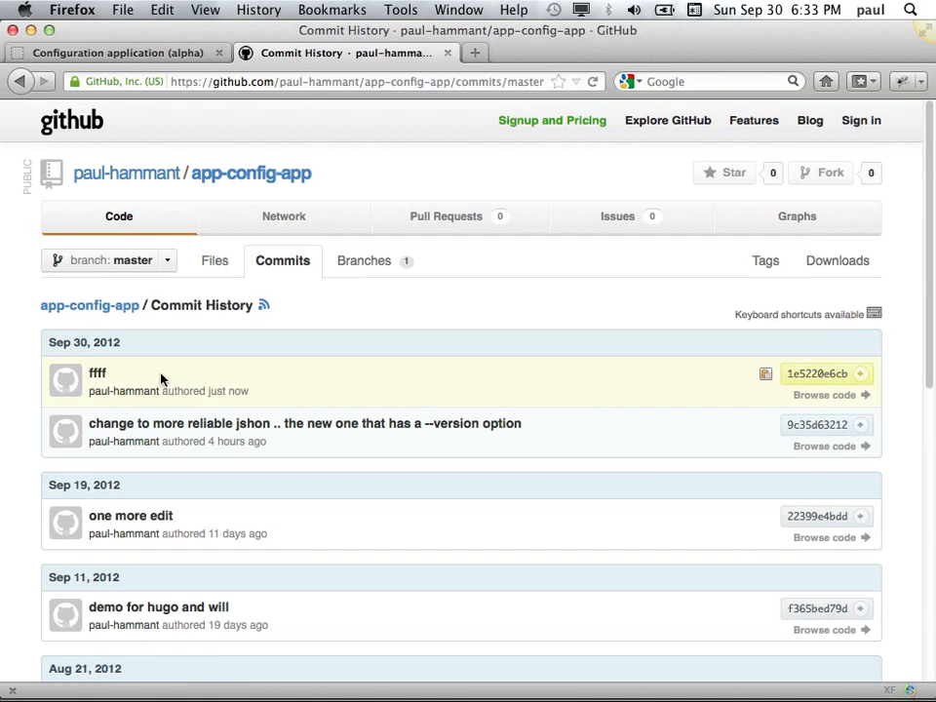
left_click(819, 375)
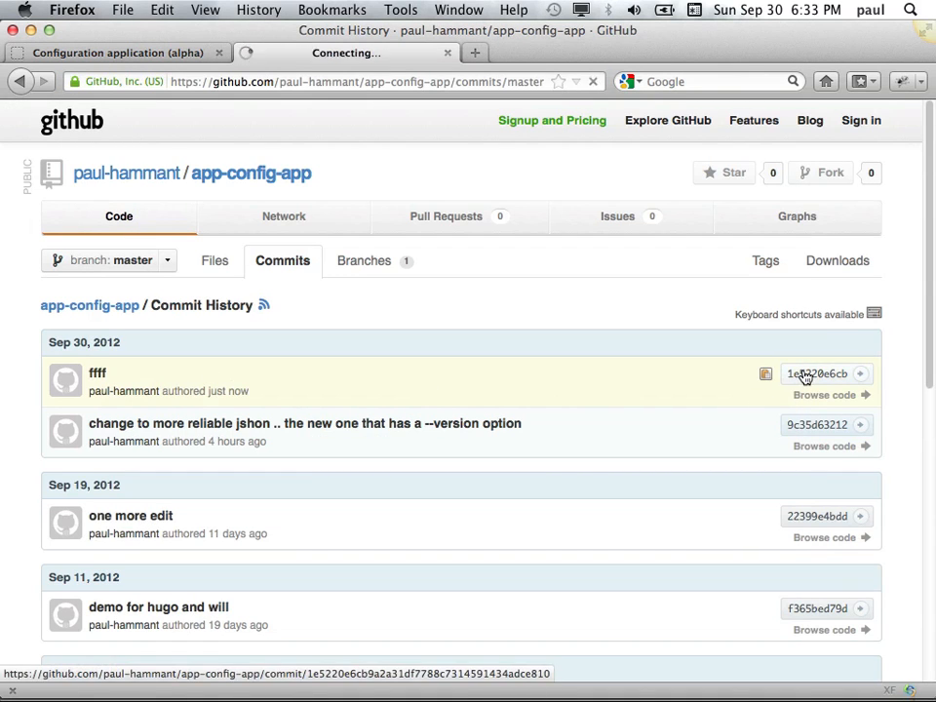
left_click(97, 373)
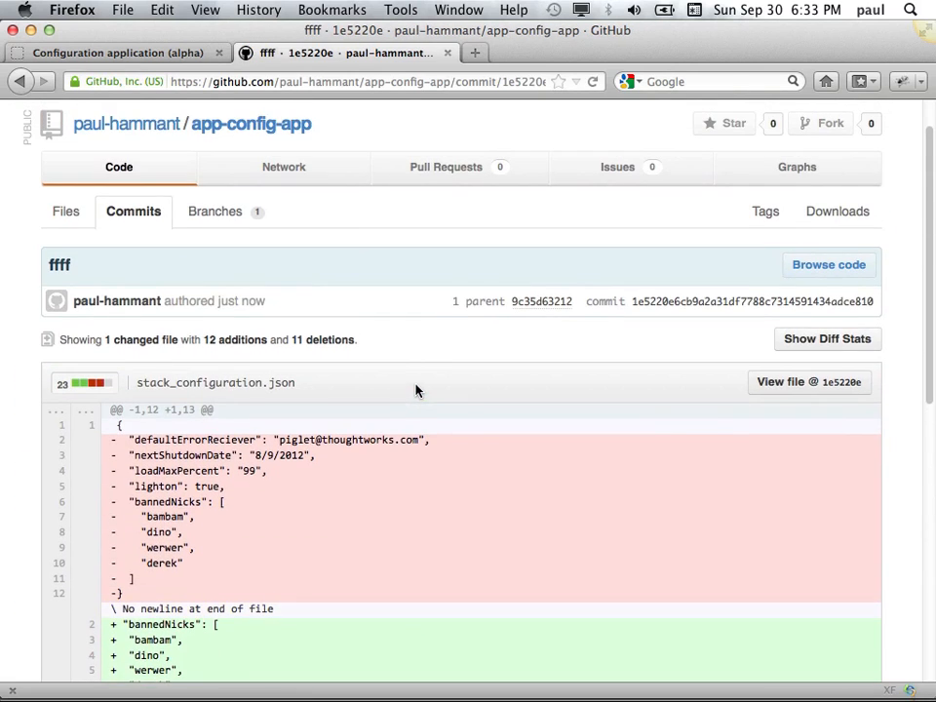
left_click(115, 52)
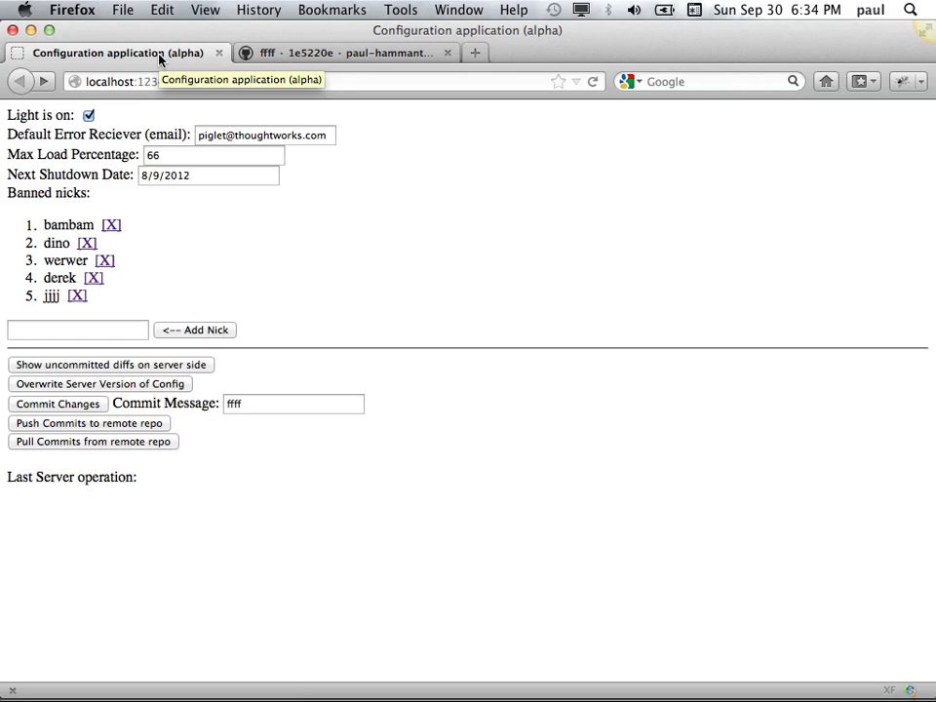
mouse_move(394, 119)
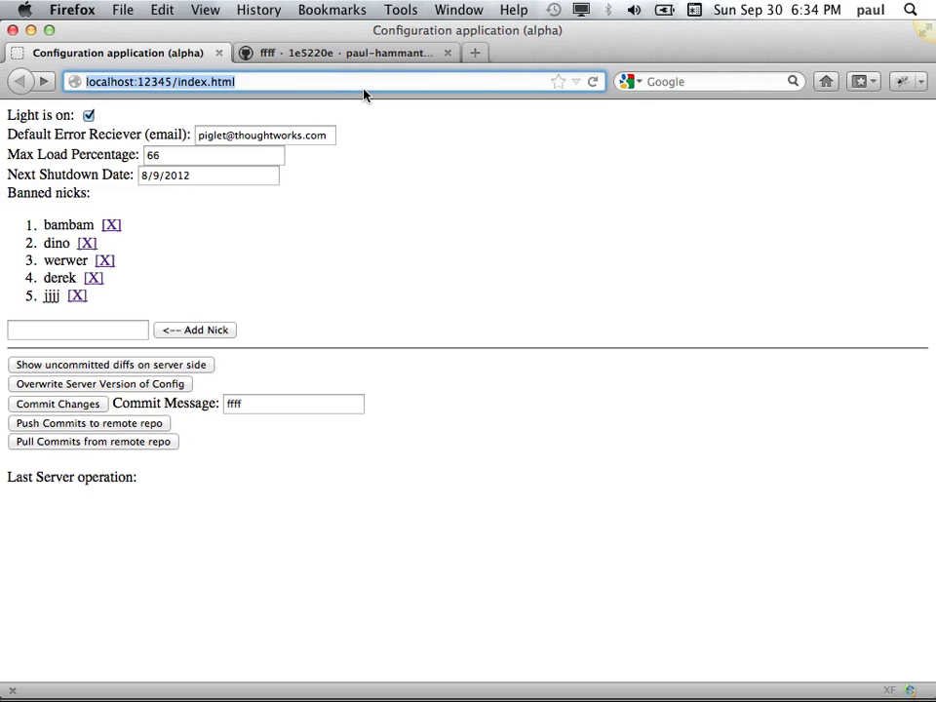
- View the page source and locate the lighton binding in the Angular markup
right_click(413, 211)
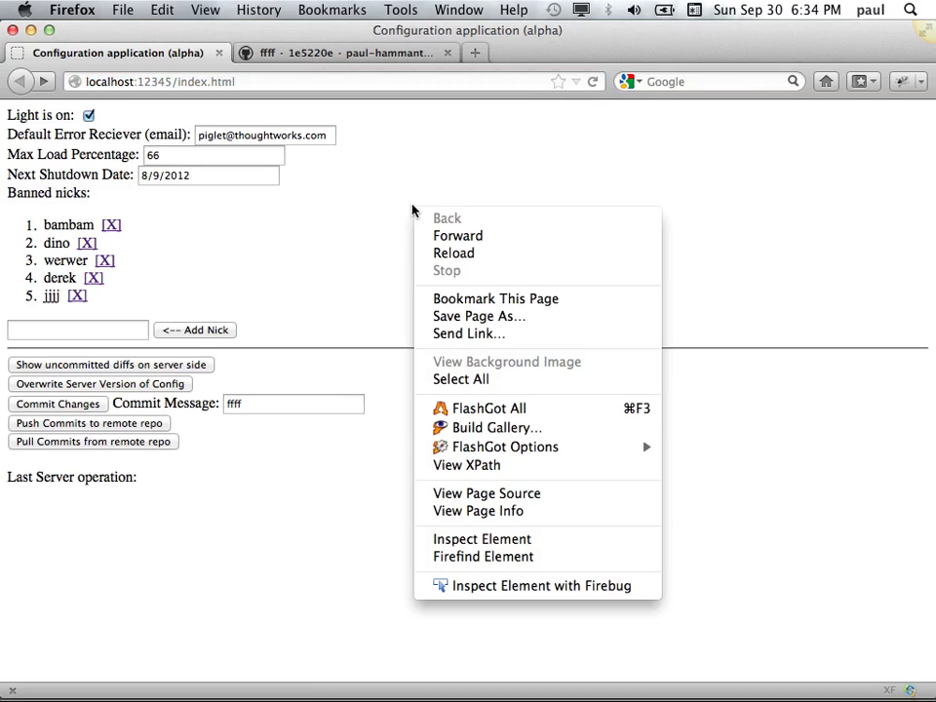
mouse_move(487, 491)
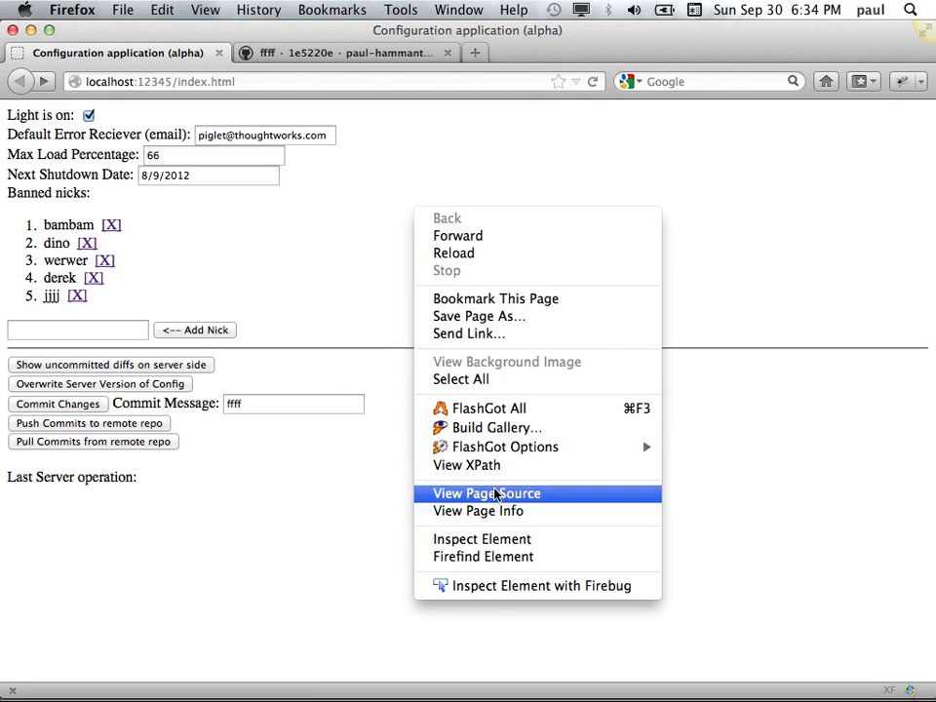
left_click(485, 491)
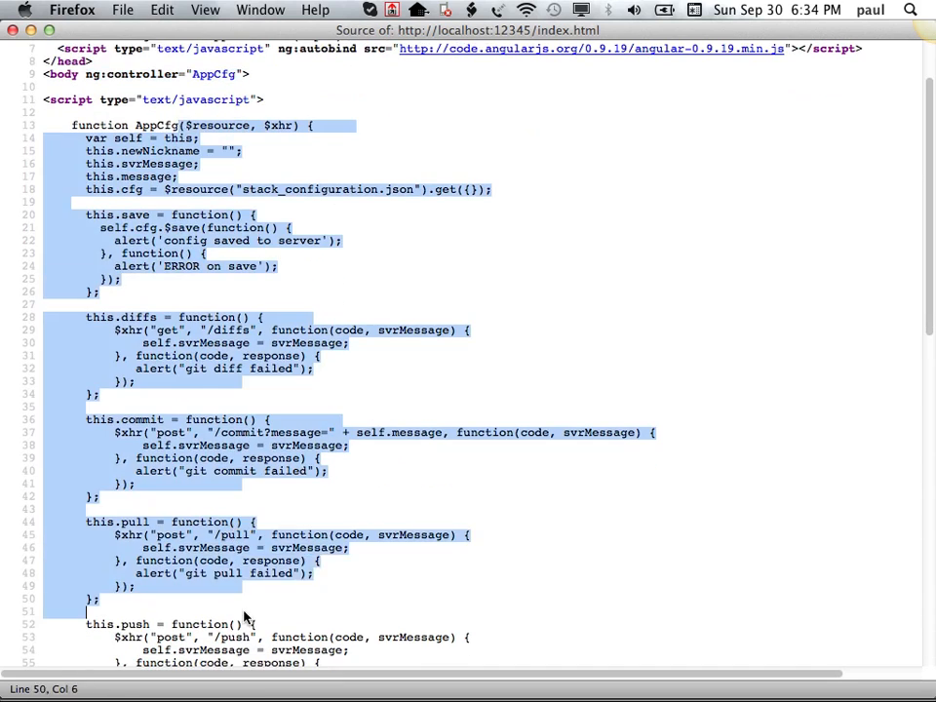
scroll("down", 3)
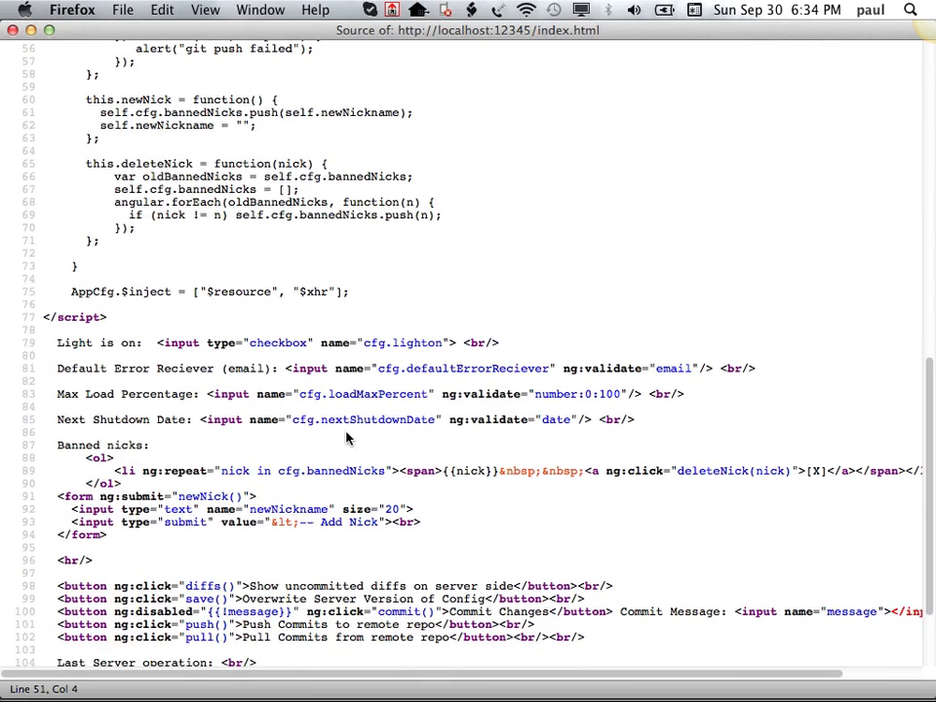
mouse_move(368, 340)
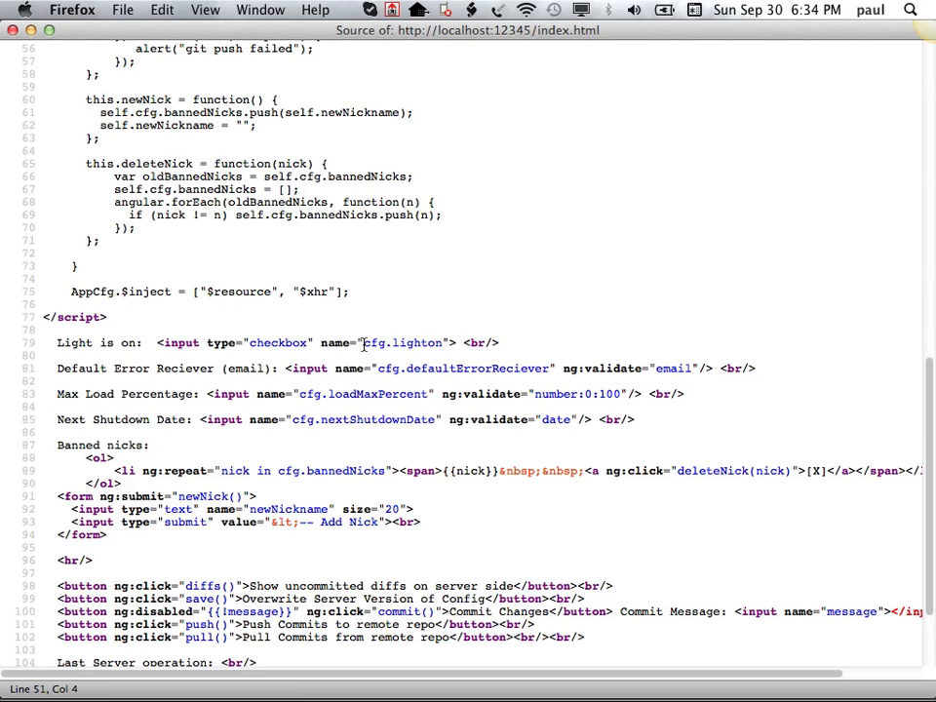
mouse_move(388, 369)
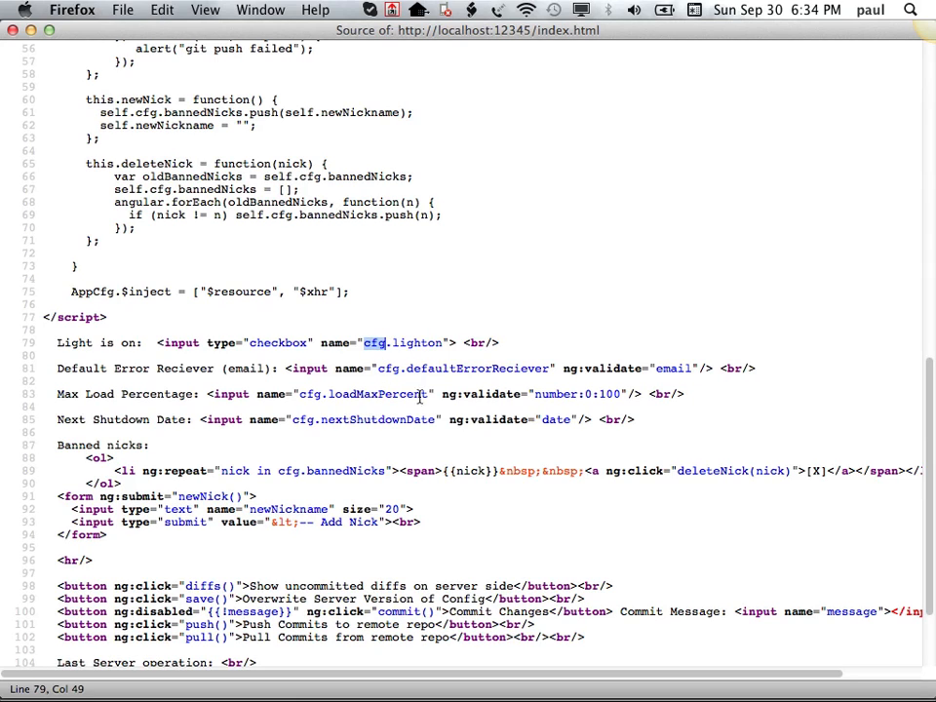
double_click(417, 343)
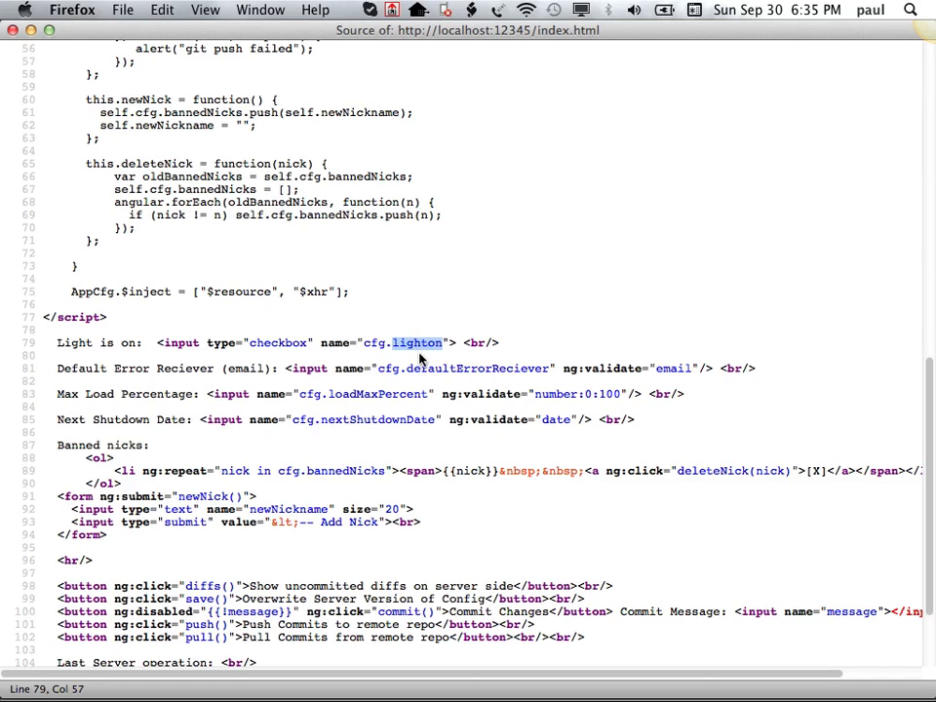
mouse_move(409, 369)
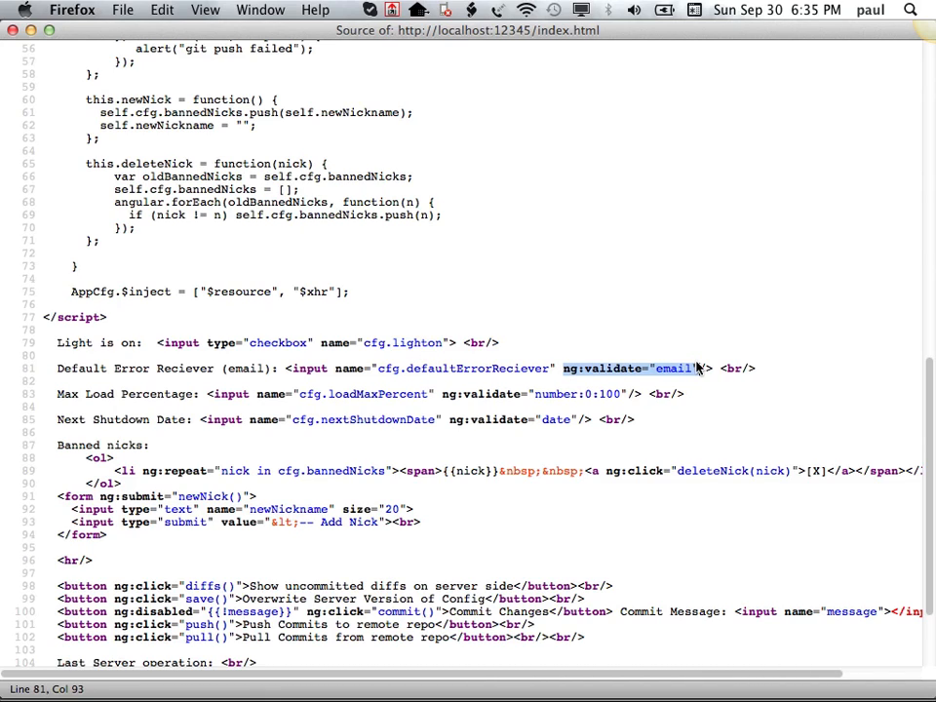
mouse_move(526, 397)
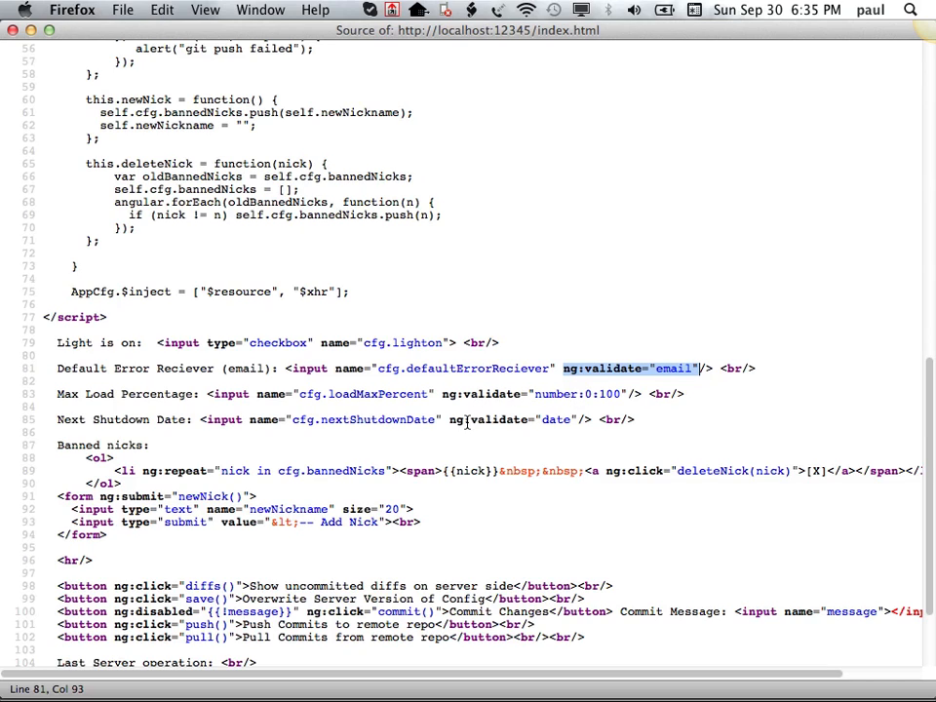
mouse_move(464, 434)
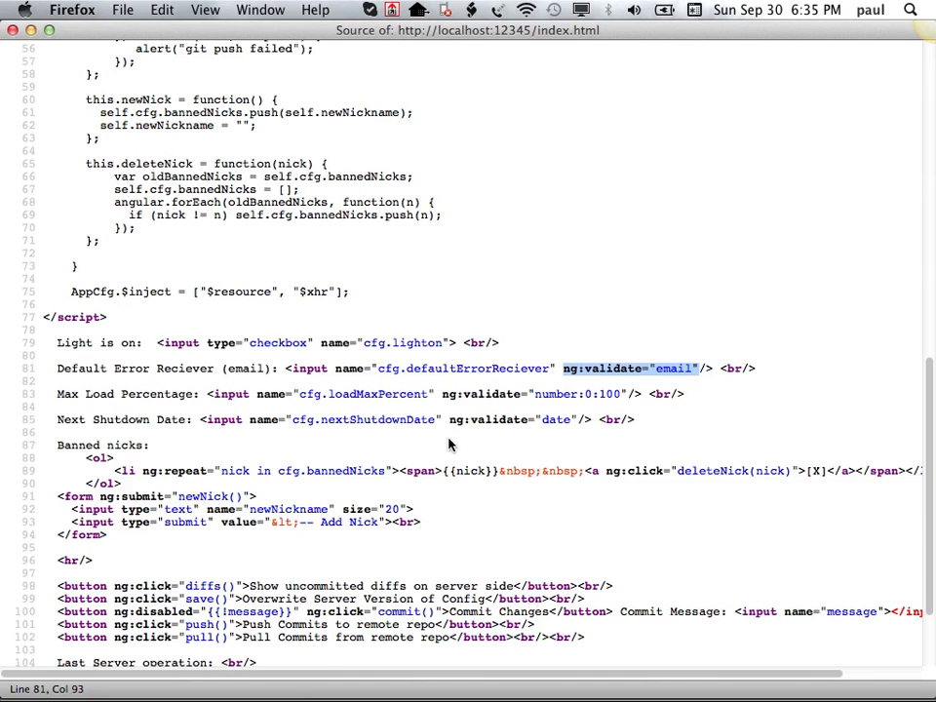
- Examine the banned-nicks ng:repeat template line and its nick loop variable
scroll("down", 3)
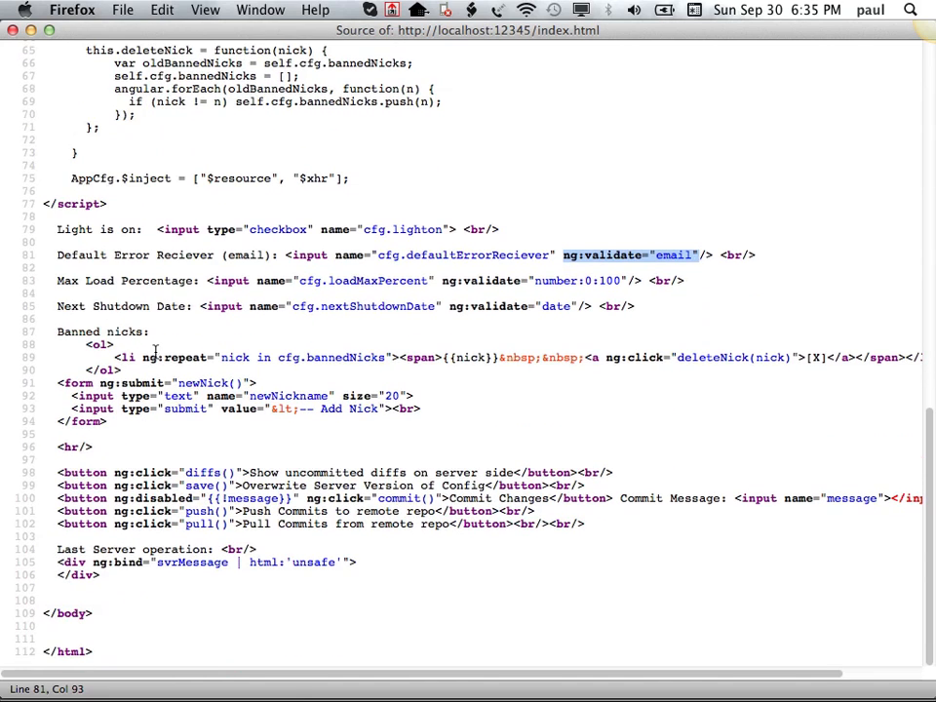
double_click(175, 356)
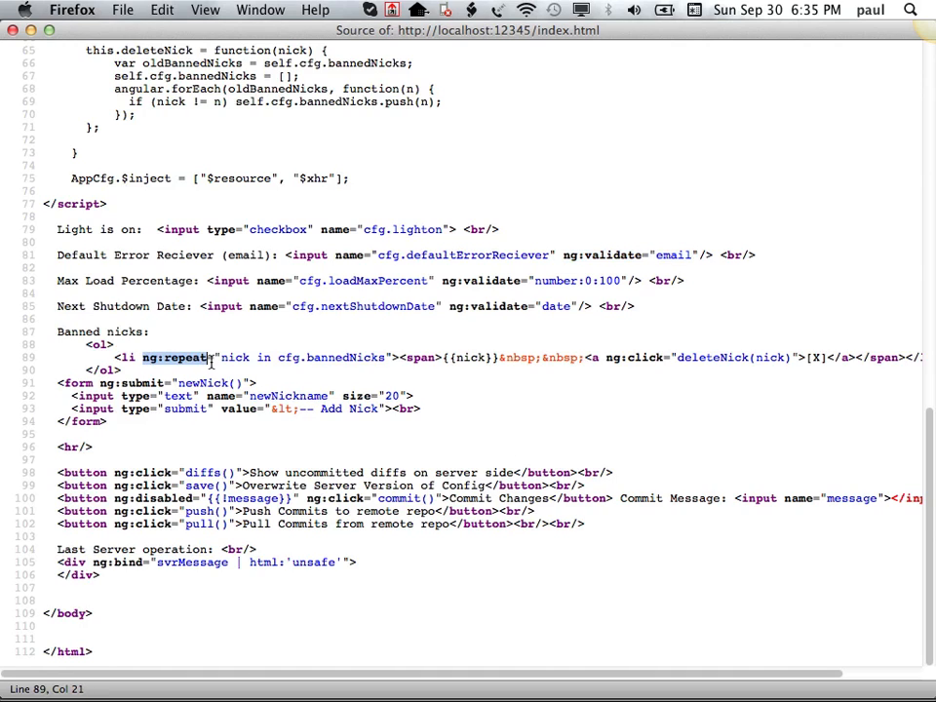
mouse_move(323, 402)
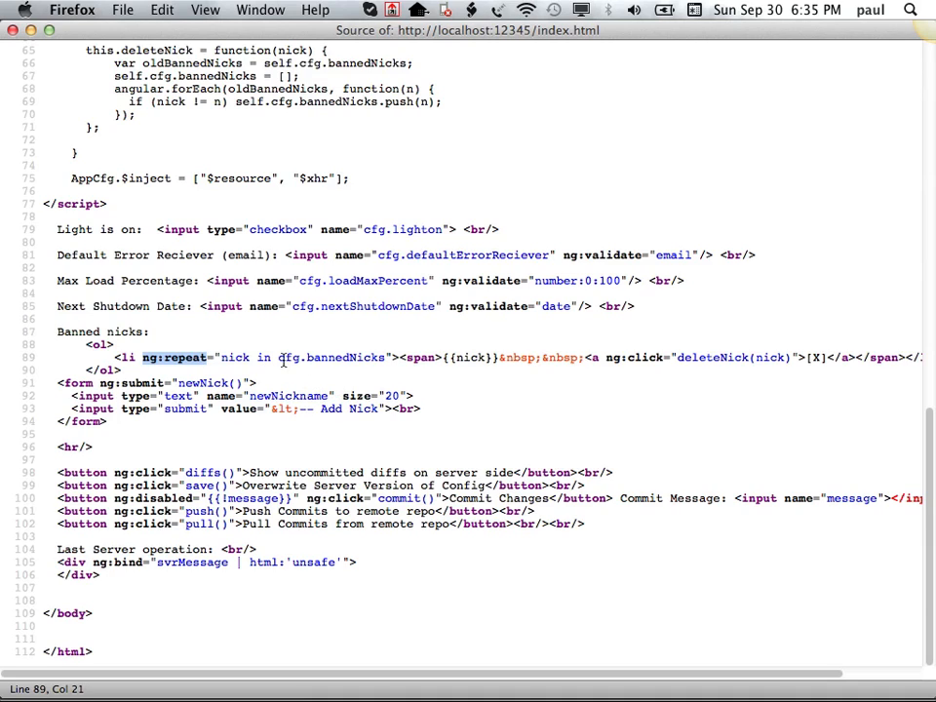
double_click(347, 357)
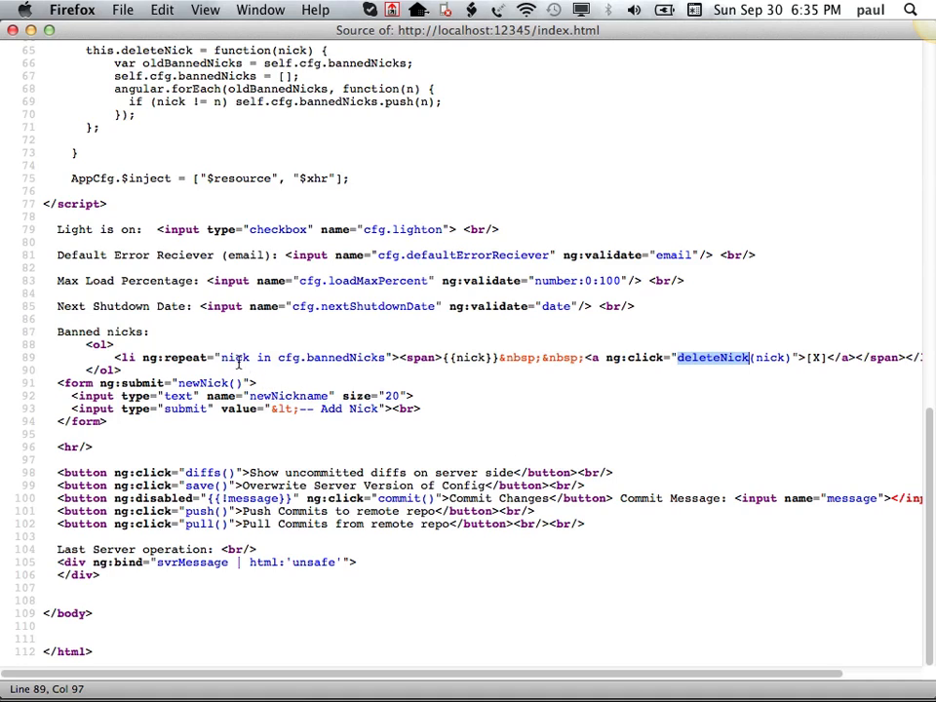
double_click(234, 357)
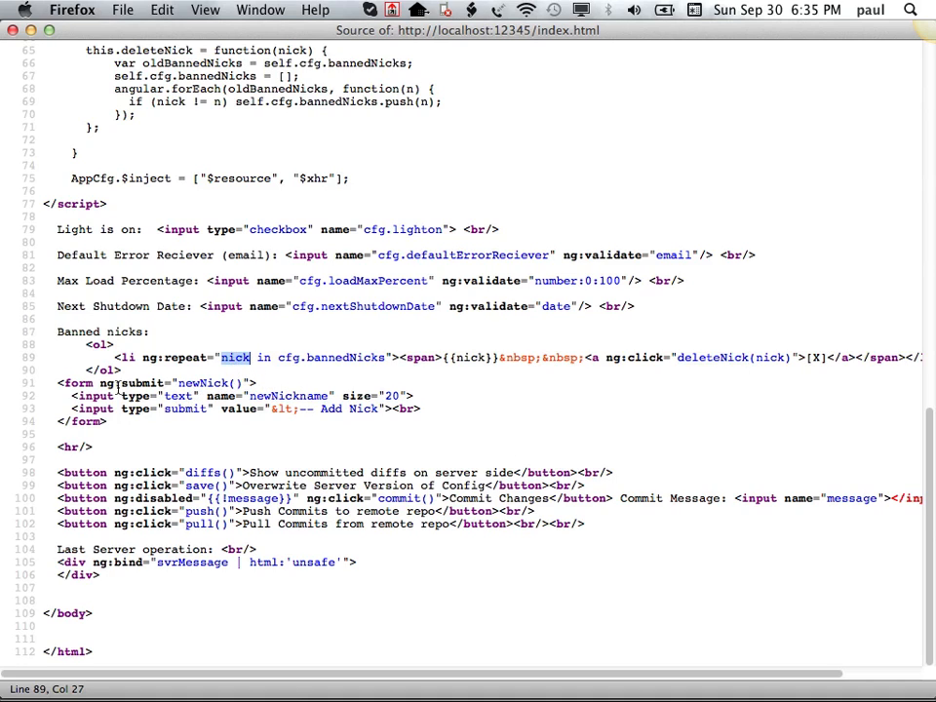
mouse_move(230, 336)
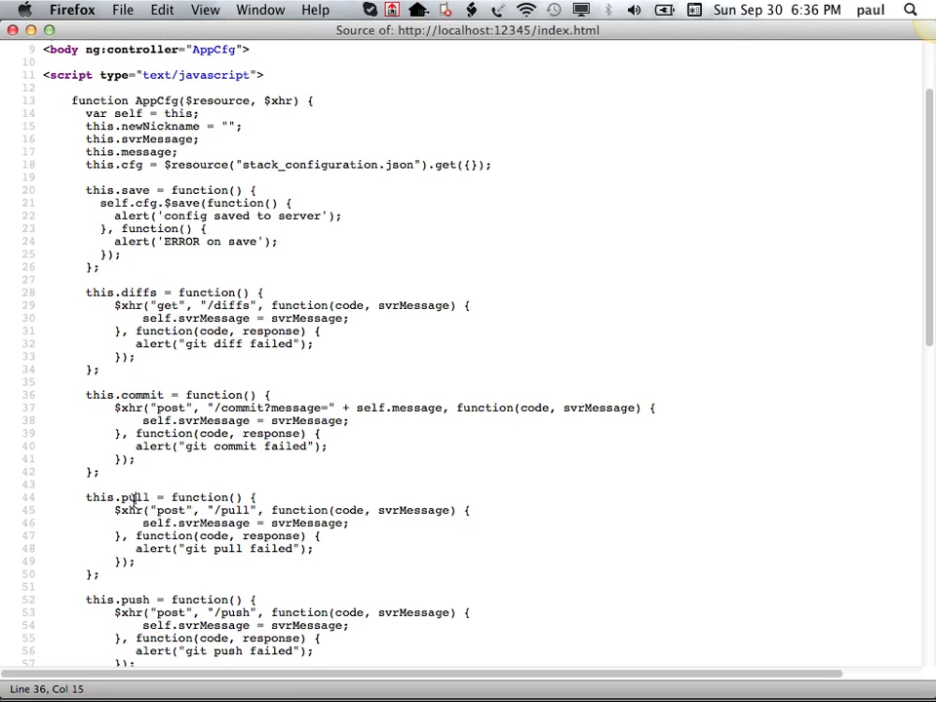
- Read the controller's push function and scroll through the rest of the index.html source
double_click(137, 598)
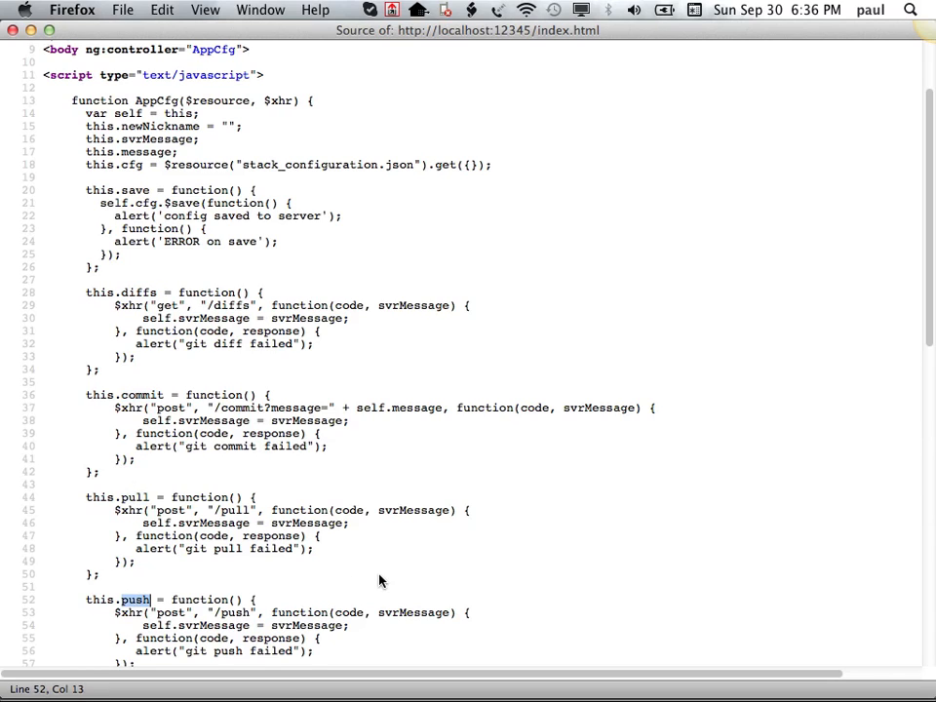
scroll("down", 3)
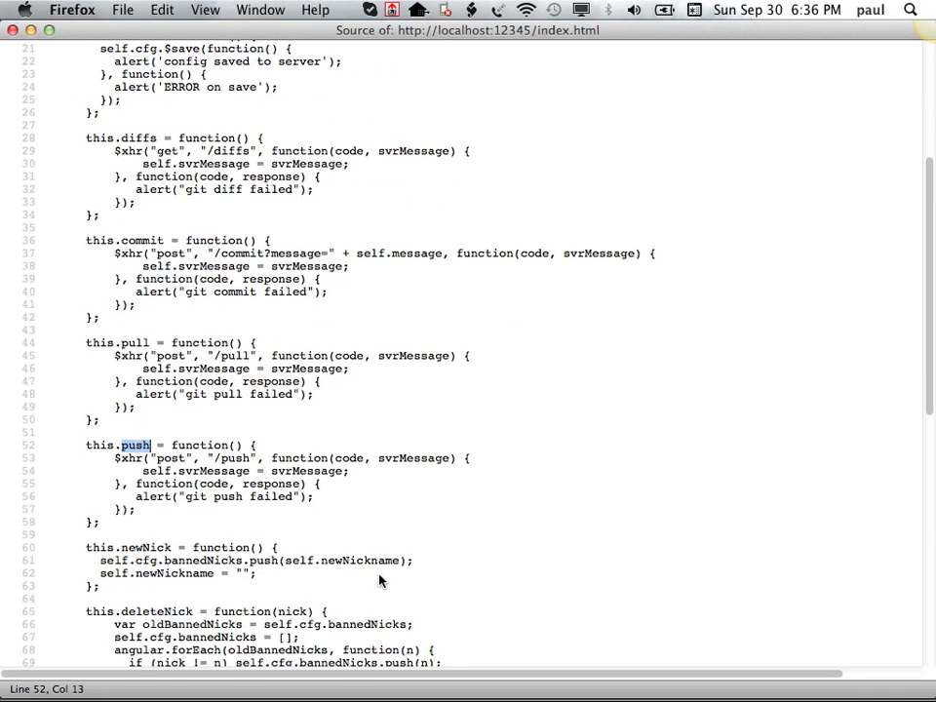
scroll("down", 3)
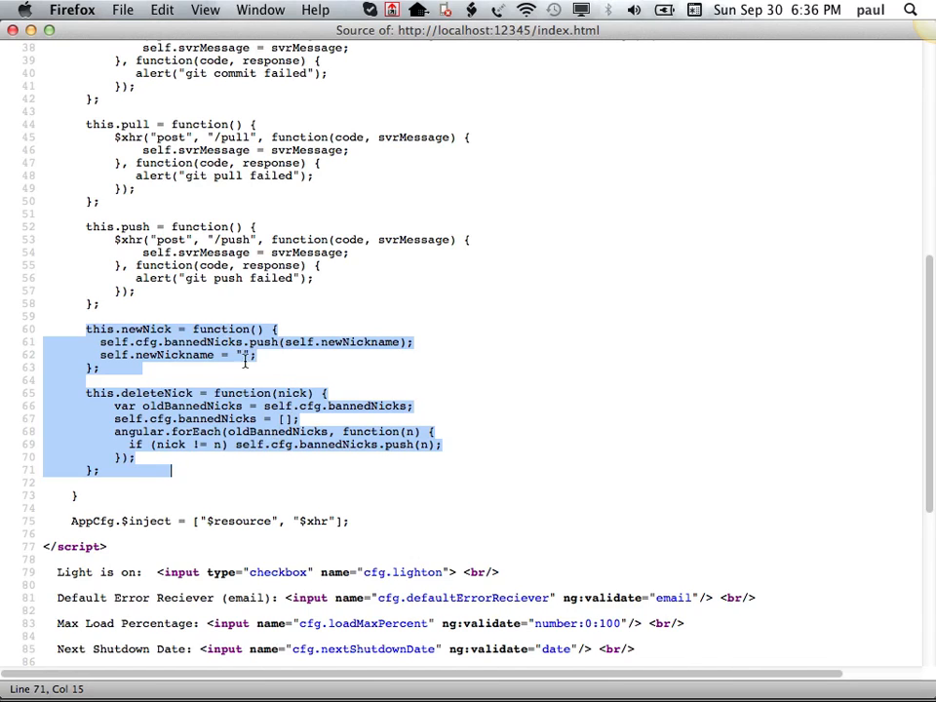
scroll("down", 3)
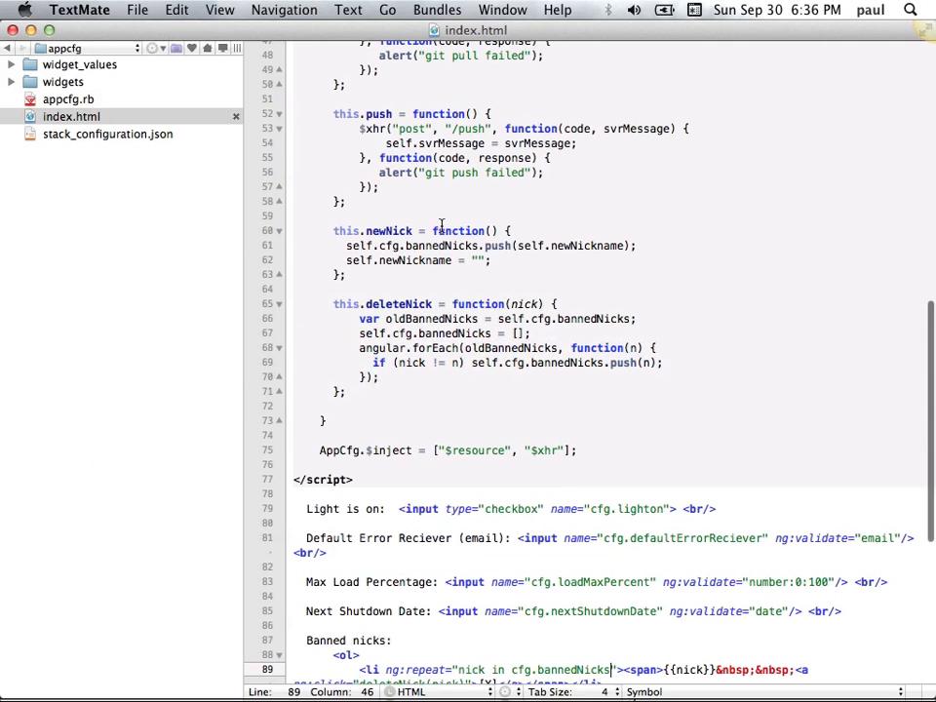
- View appcfg.rb's diffs route using aha, then scroll to the push, commit and pull routes
left_click(68, 97)
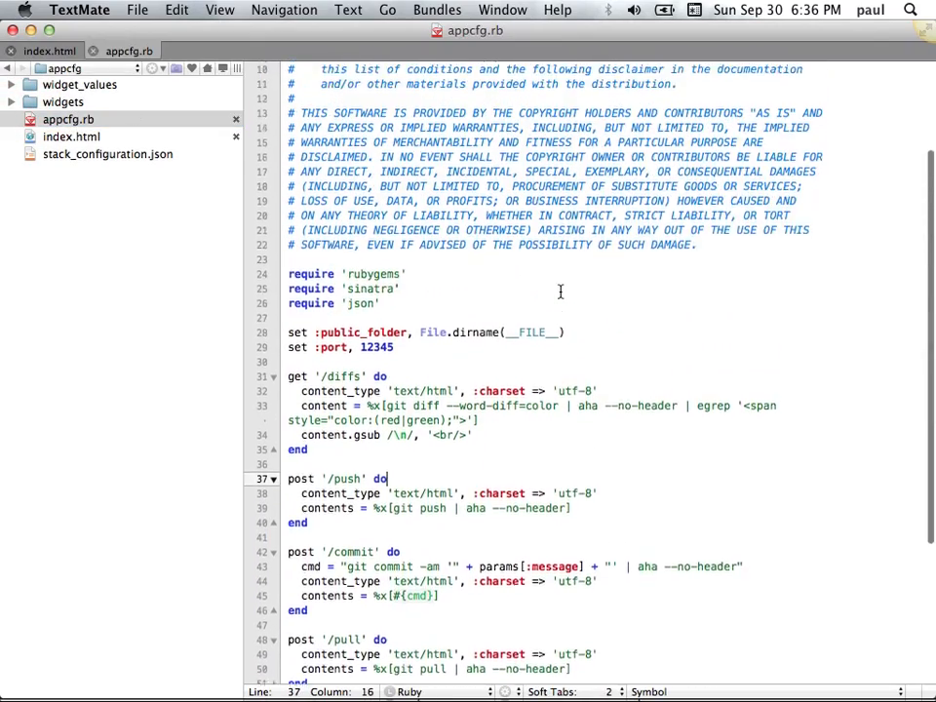
scroll("down", 3)
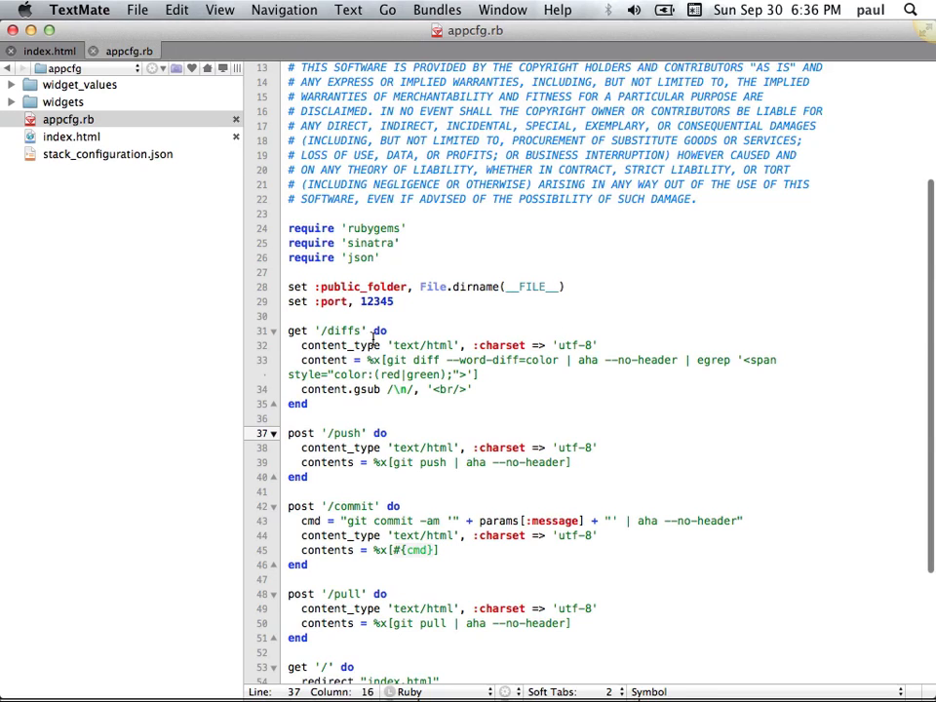
double_click(343, 332)
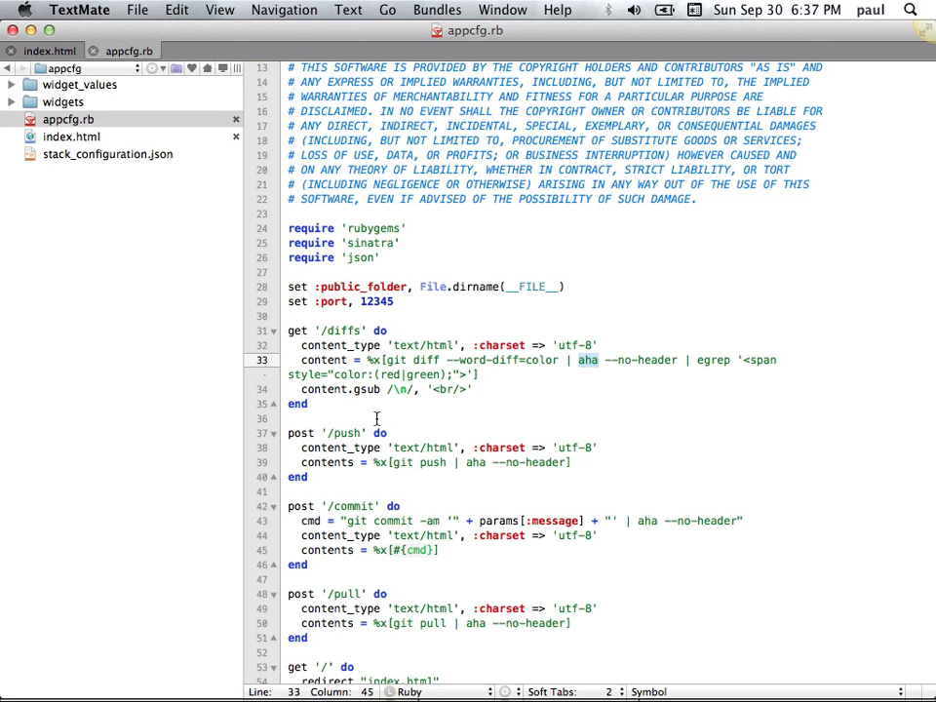
mouse_move(410, 430)
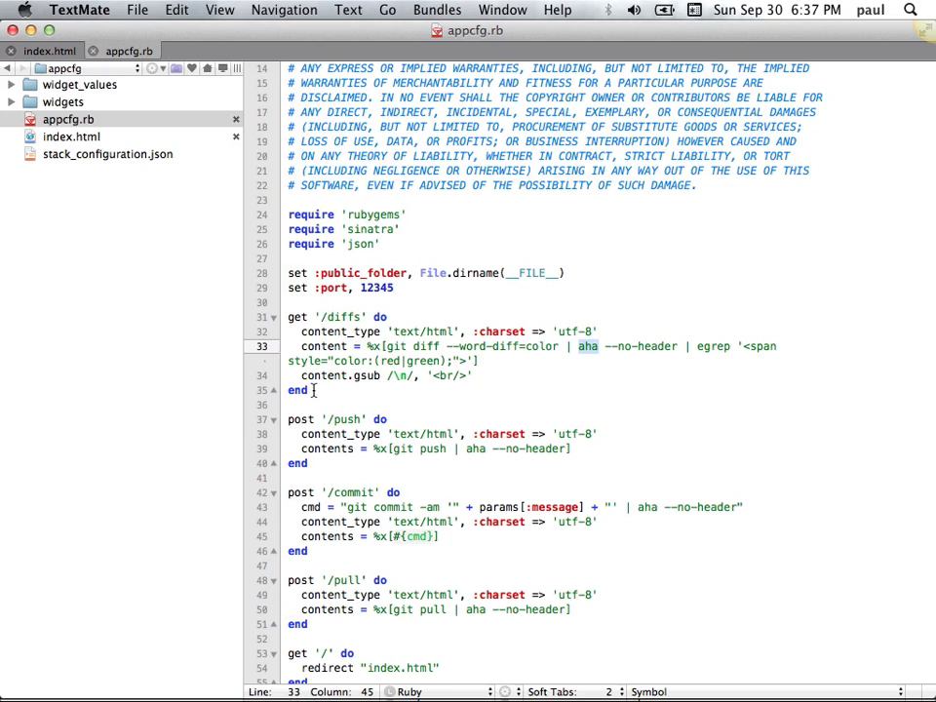
mouse_move(335, 380)
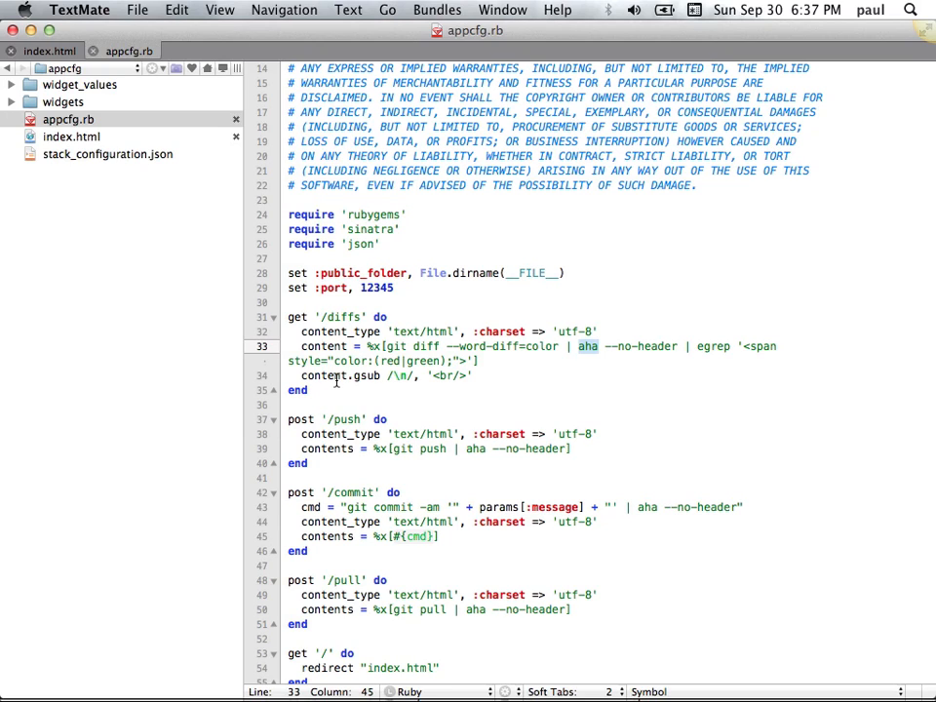
scroll("down", 3)
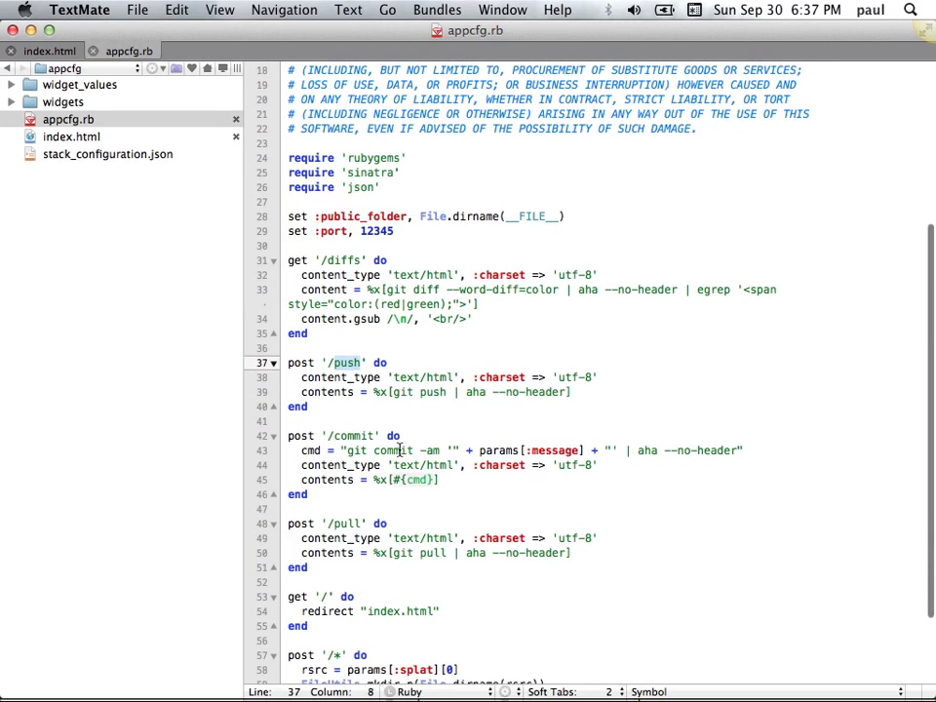
left_click(581, 449)
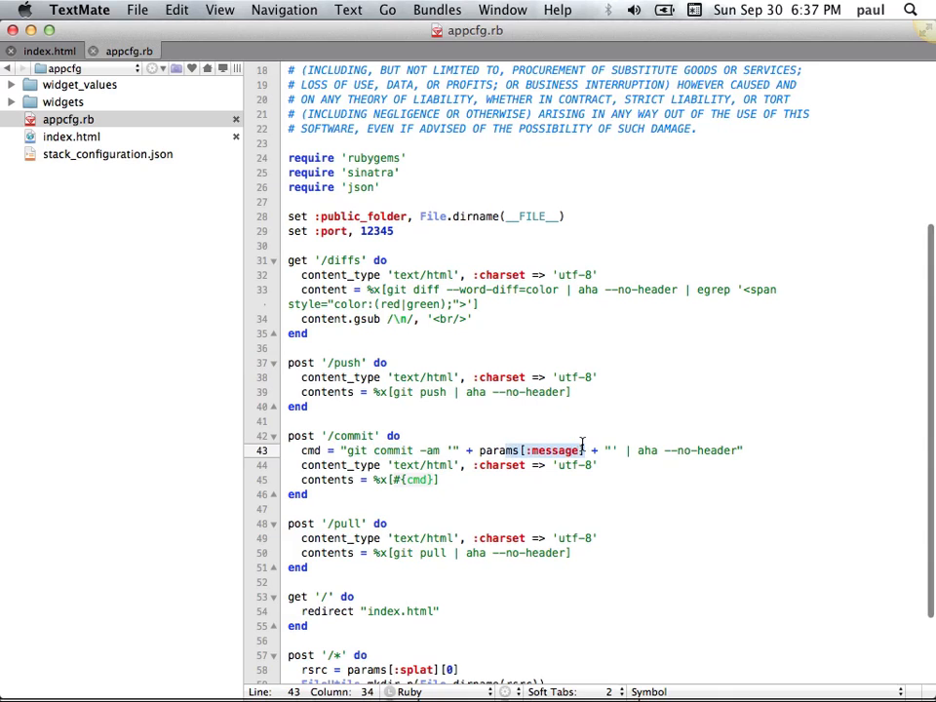
scroll("down", 3)
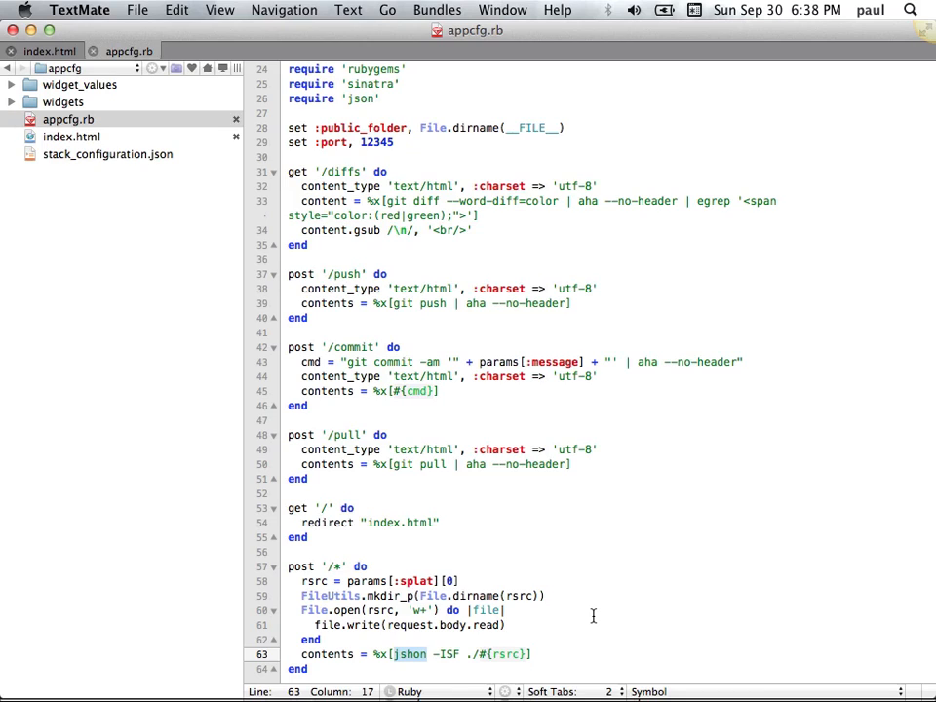
left_click(441, 653)
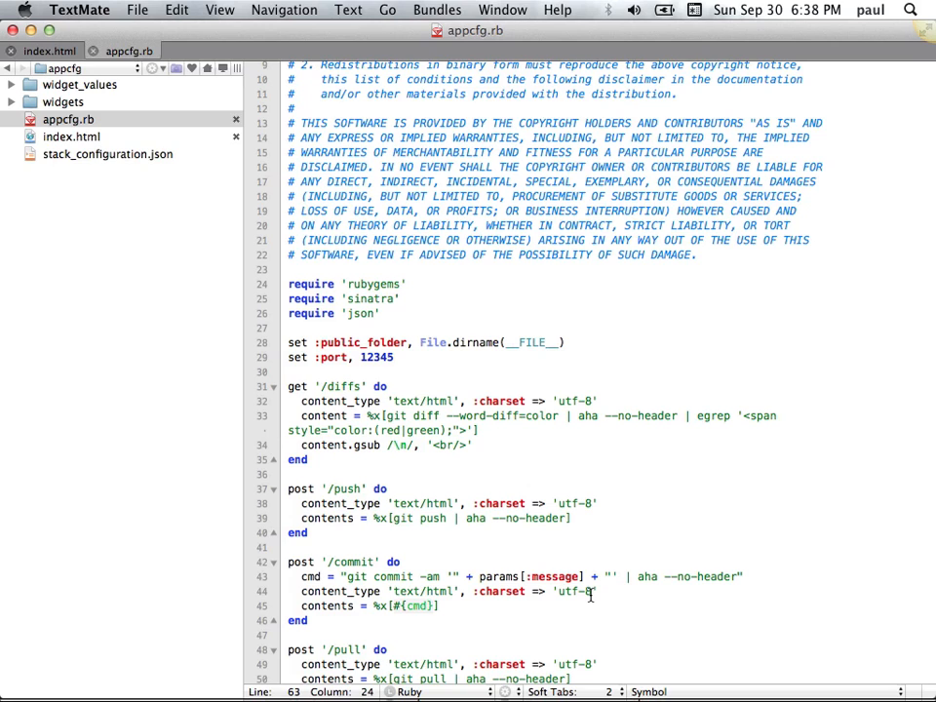
scroll("down", 3)
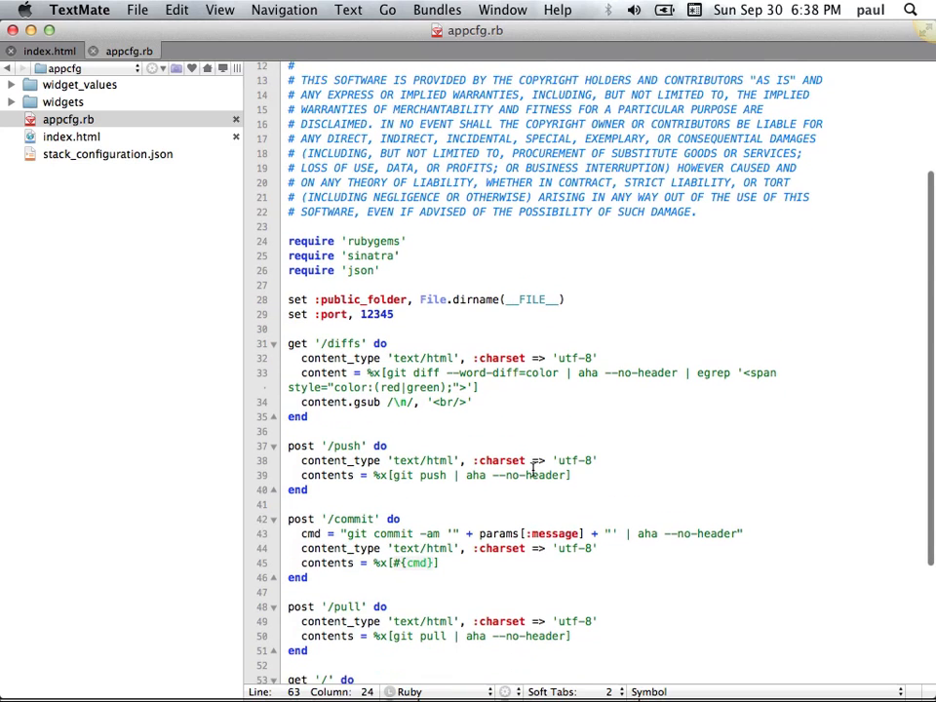
scroll("down", 3)
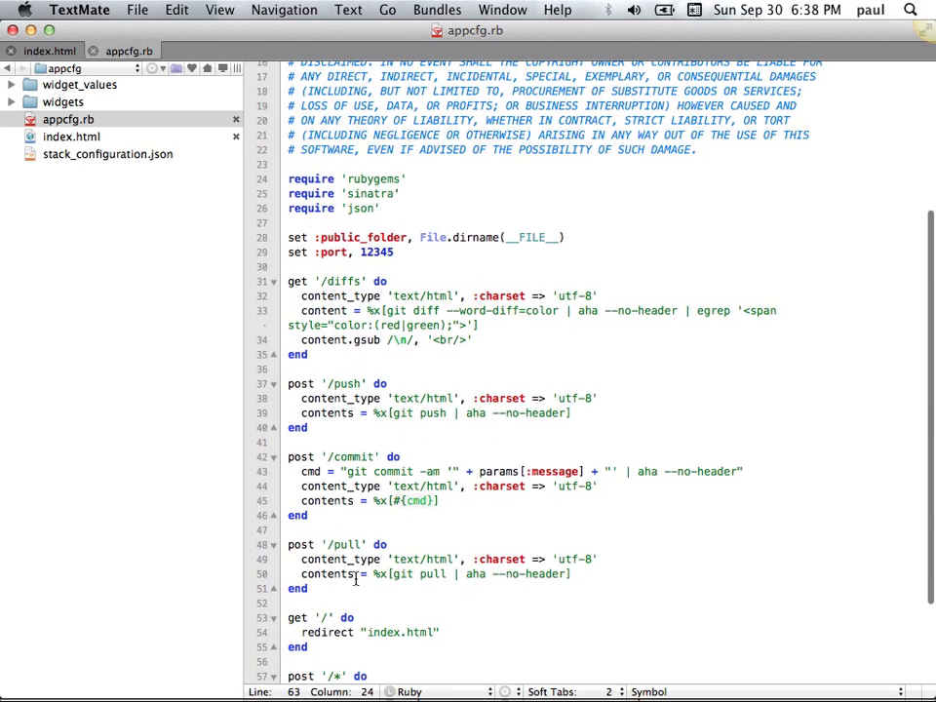
scroll("down", 3)
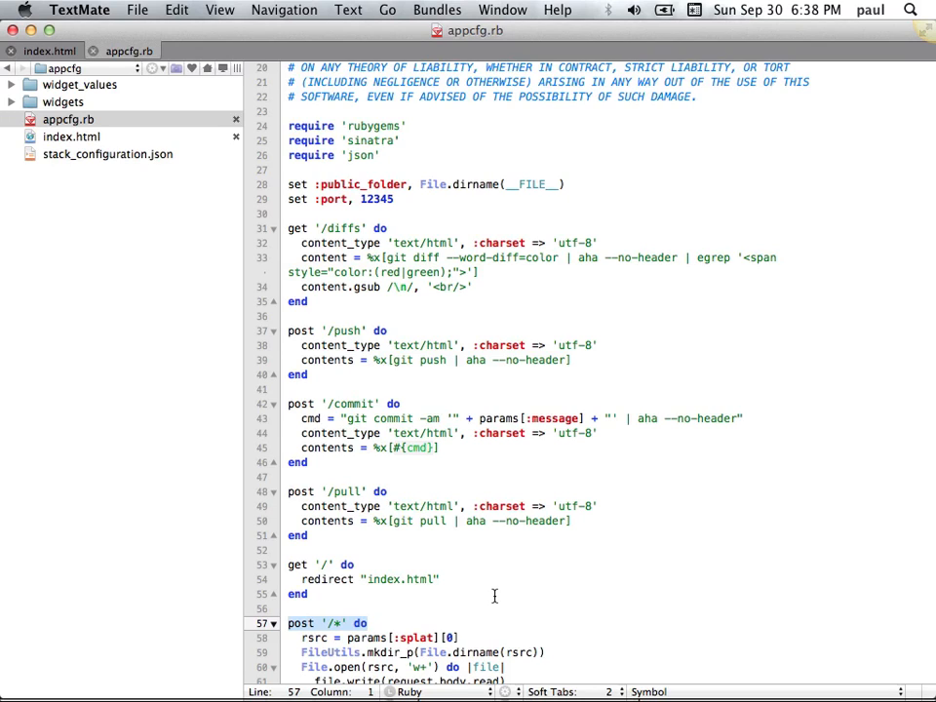
mouse_move(543, 552)
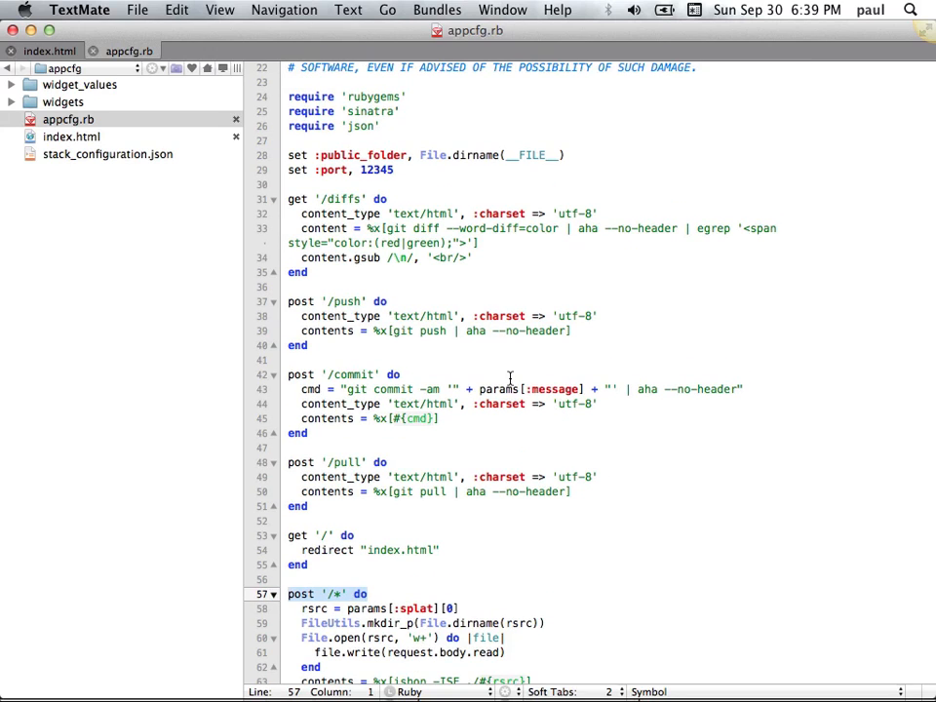
mouse_move(485, 378)
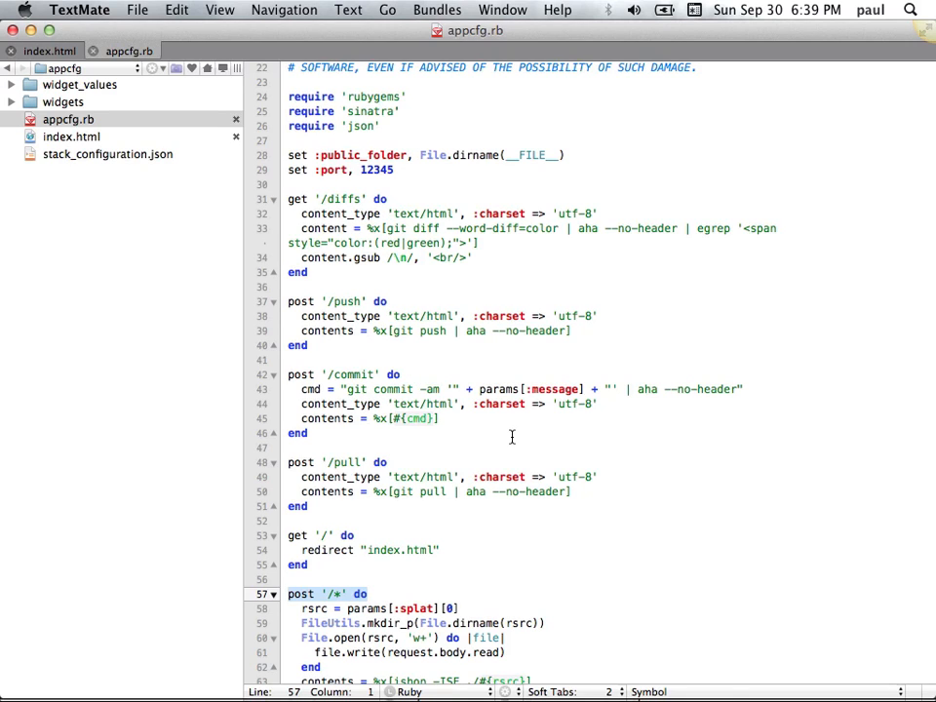
mouse_move(592, 499)
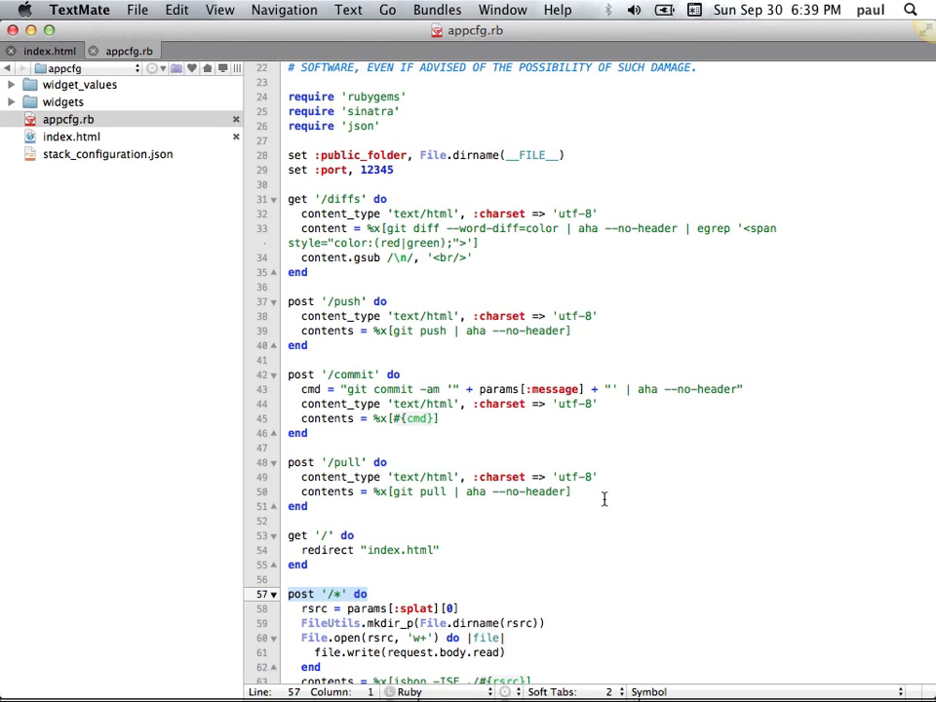
mouse_move(589, 546)
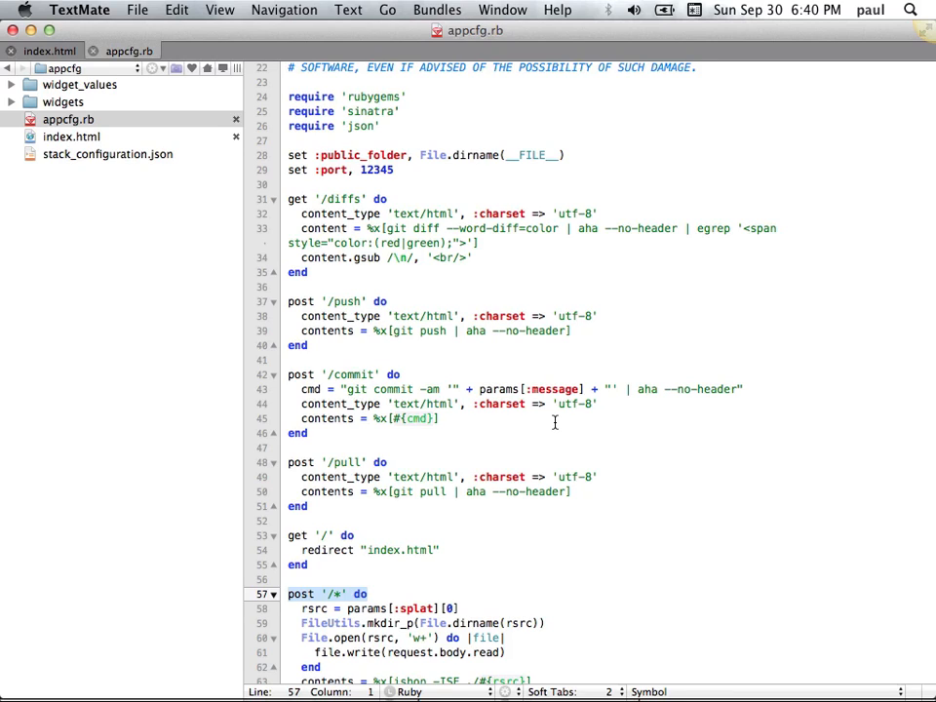
mouse_move(606, 559)
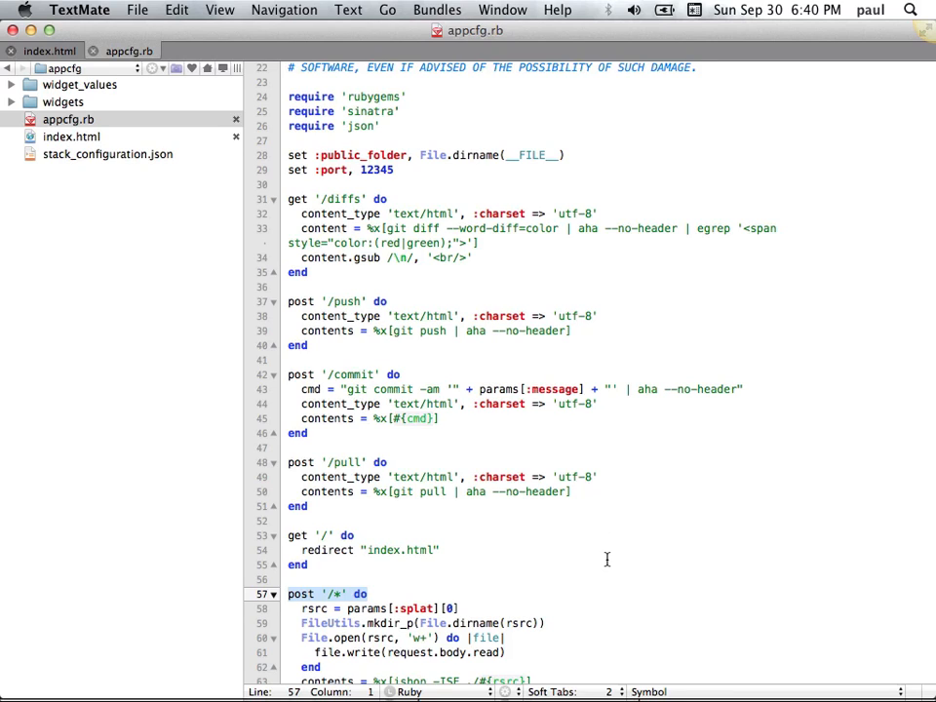
scroll("down", 3)
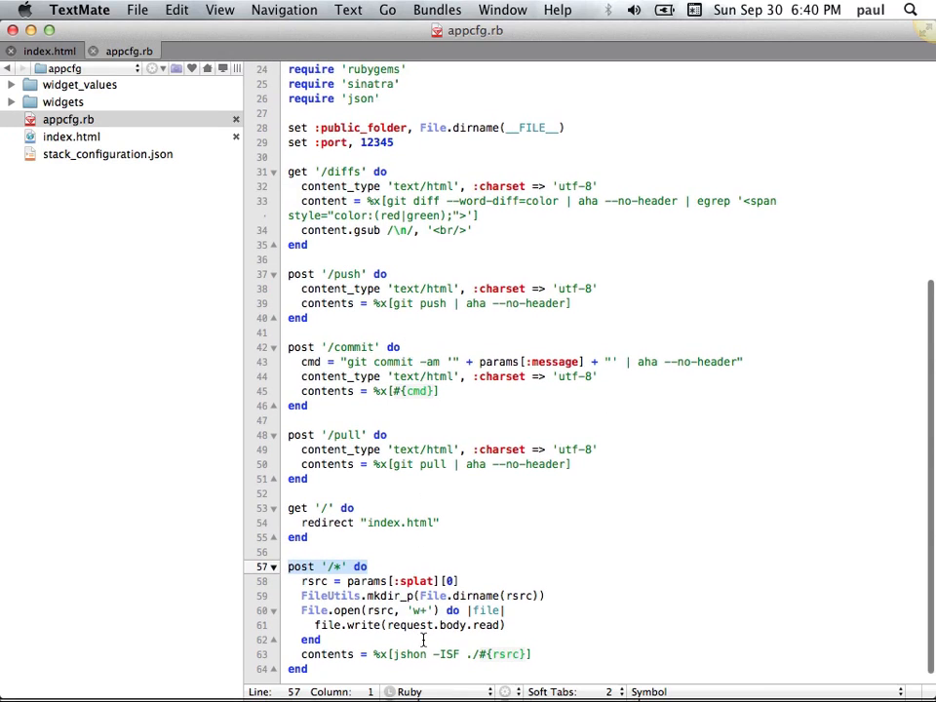
double_click(410, 655)
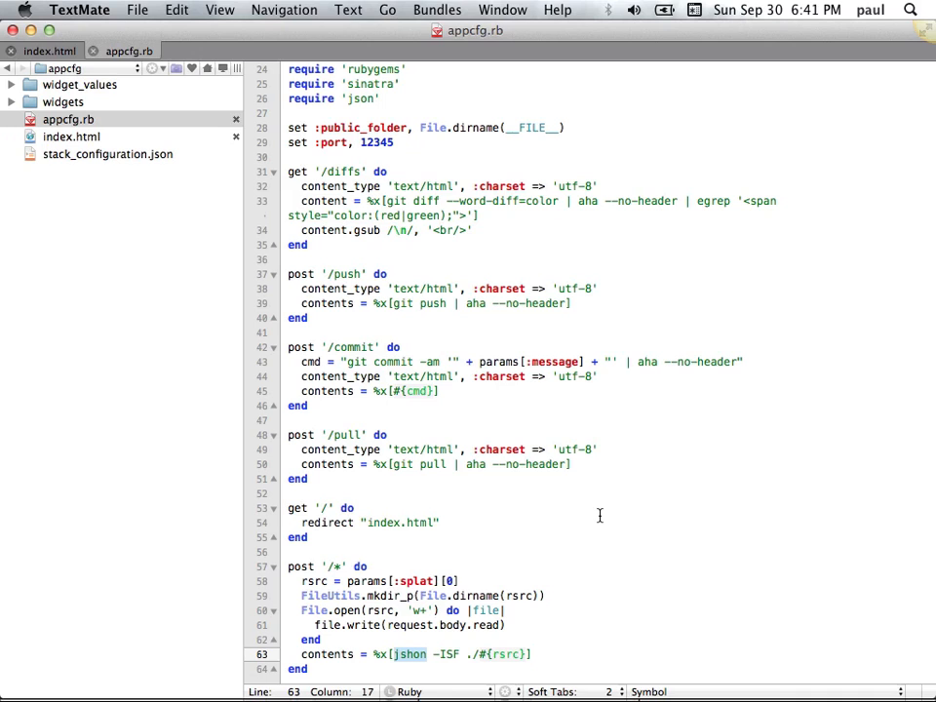
mouse_move(575, 409)
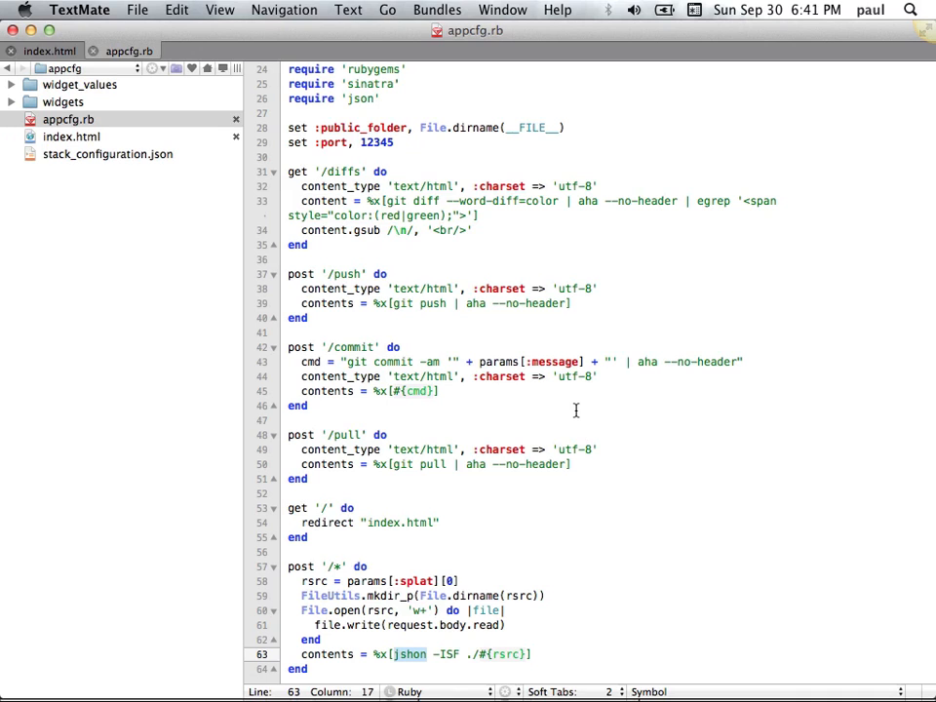